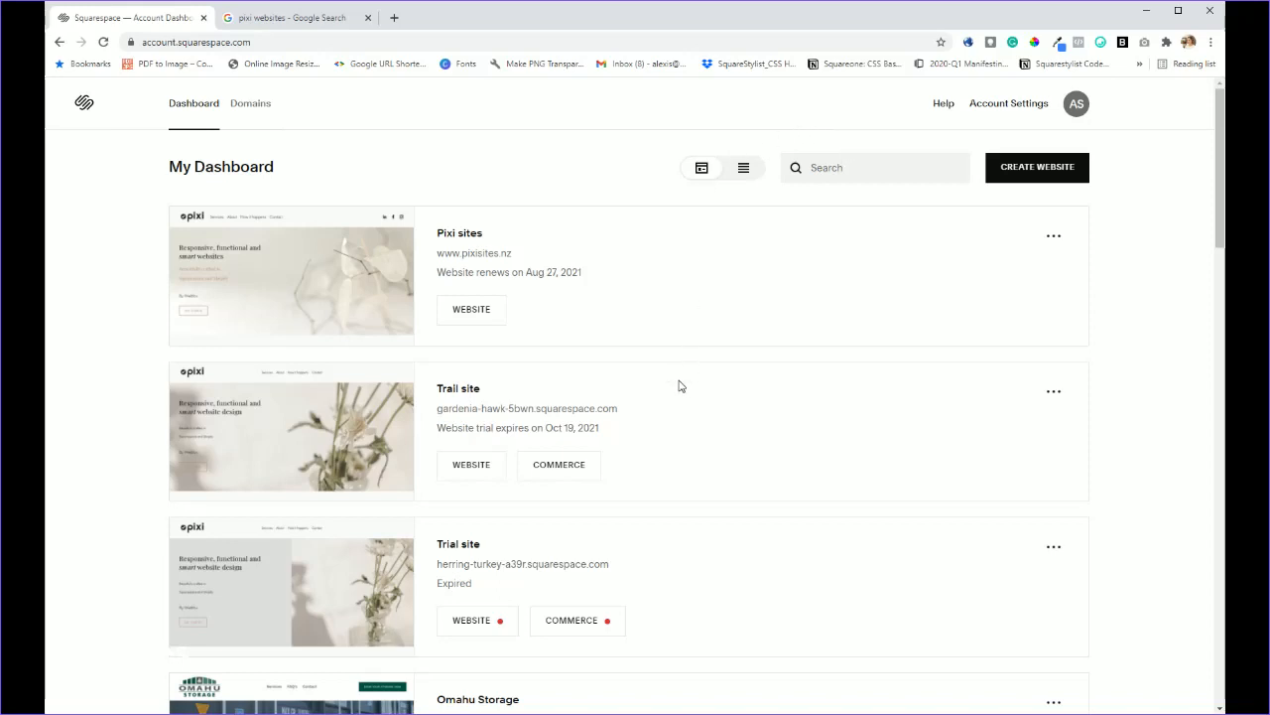
pyautogui.moveTo(685, 390)
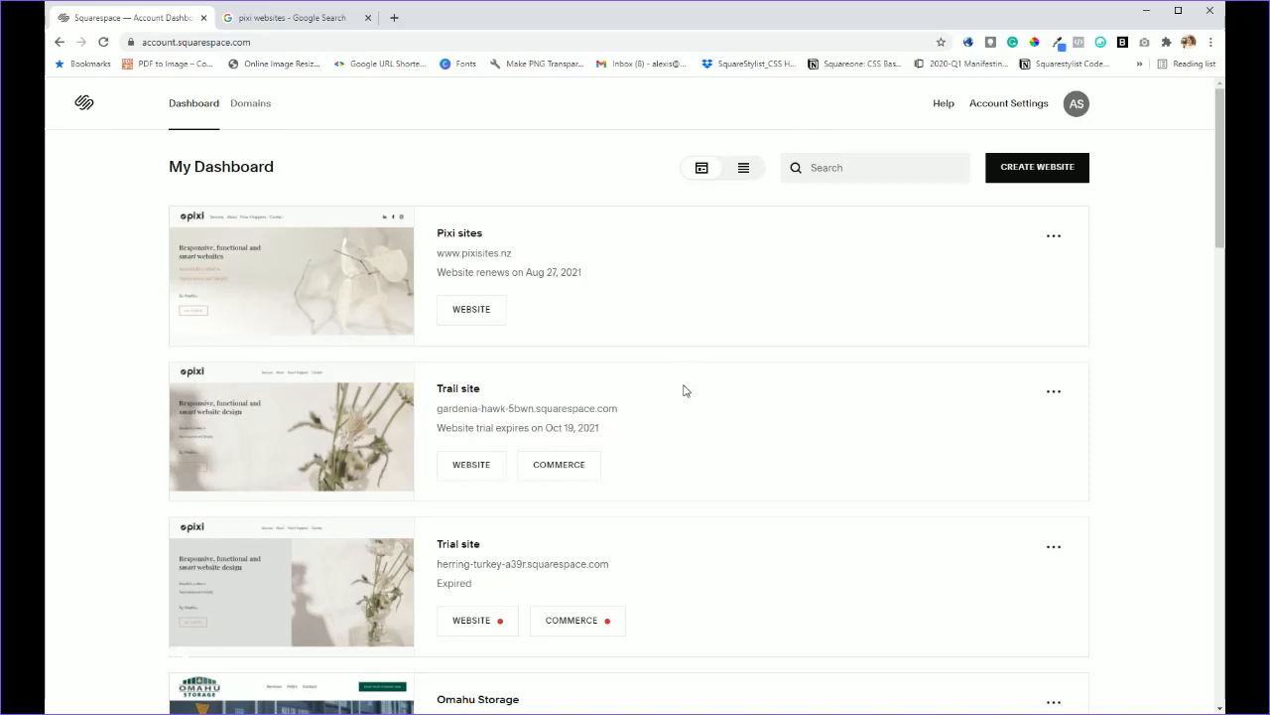
pyautogui.moveTo(290, 275)
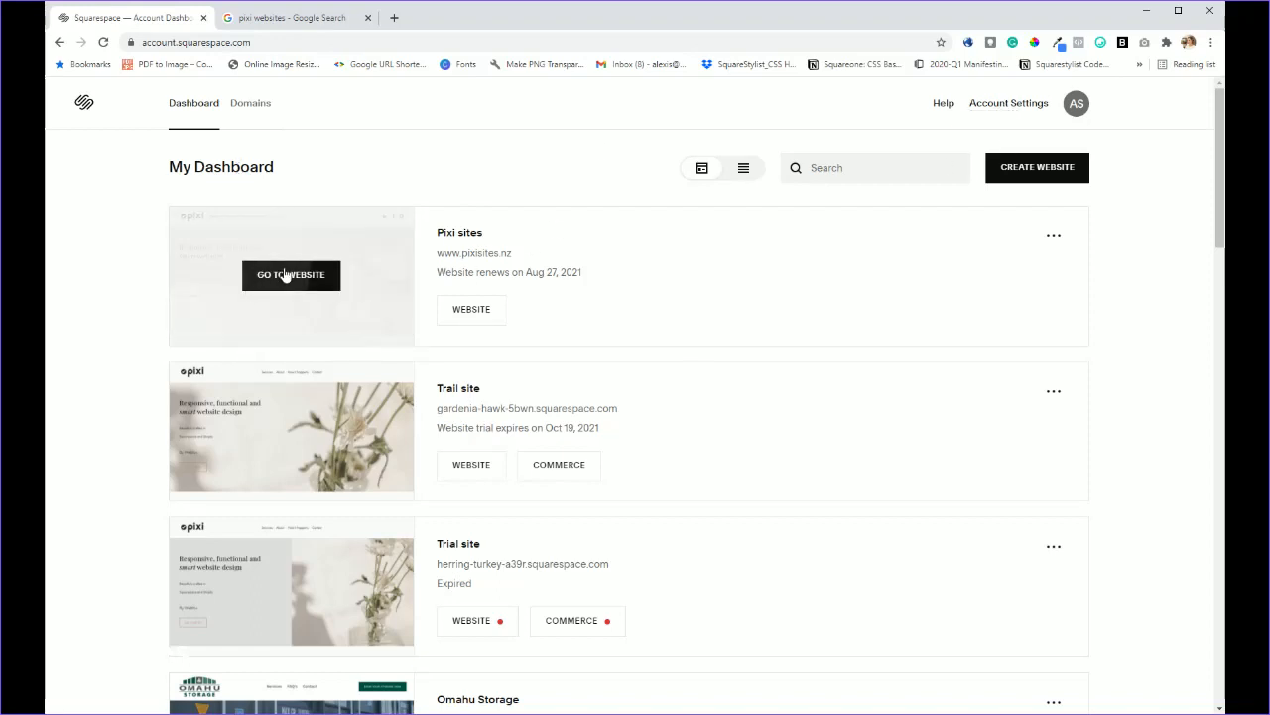
# - Go to the Pixi sites website from its thumbnail on My Dashboard
pyautogui.click(291, 275)
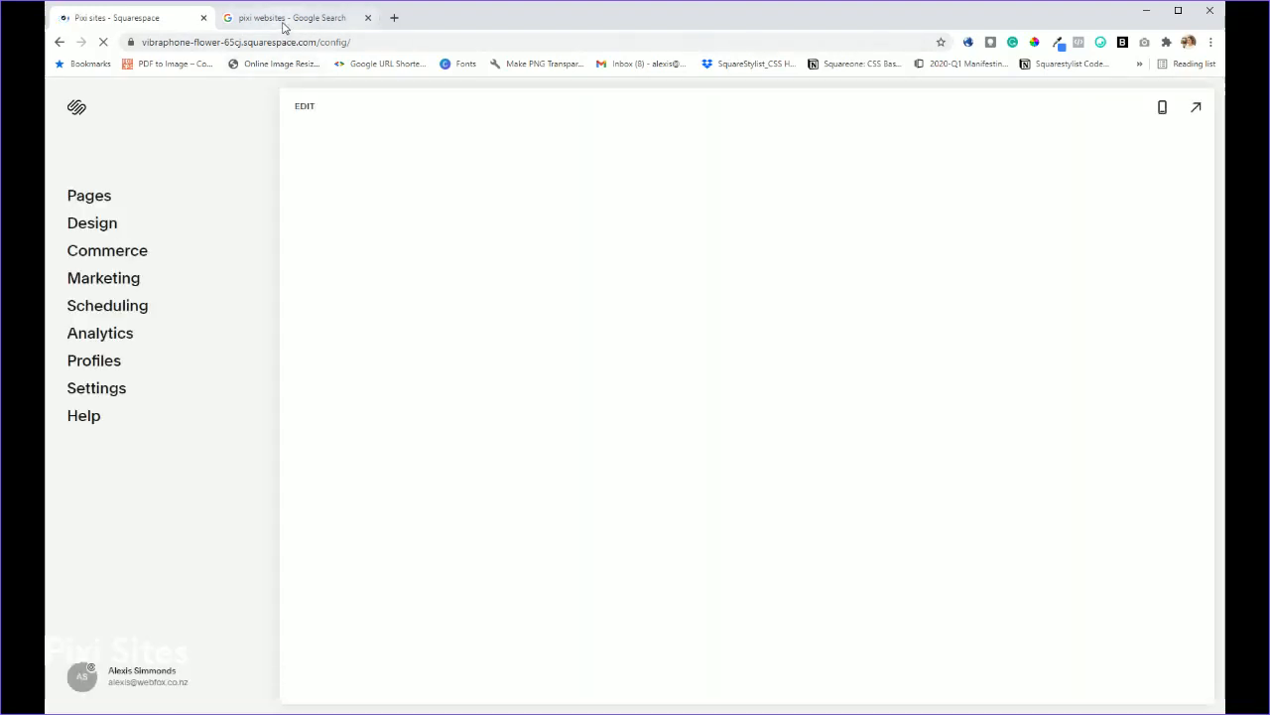
pyautogui.click(291, 17)
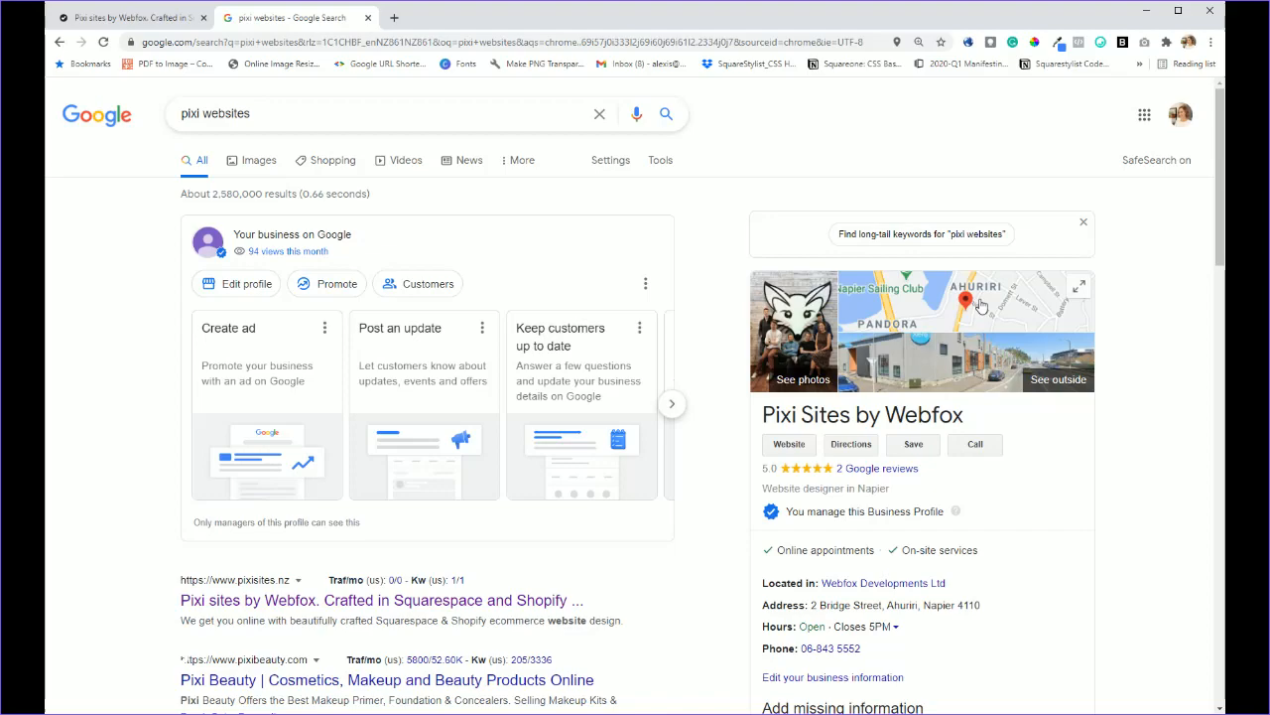
pyautogui.scroll(-3)
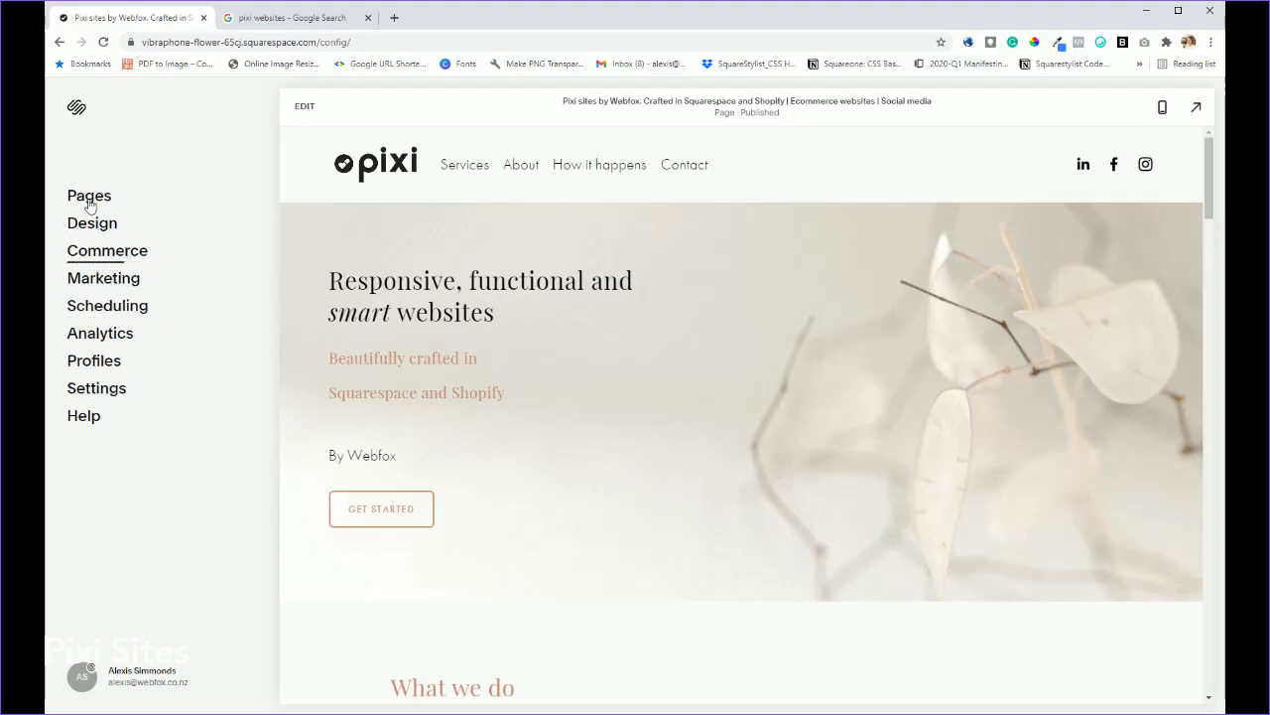
pyautogui.moveTo(103, 278)
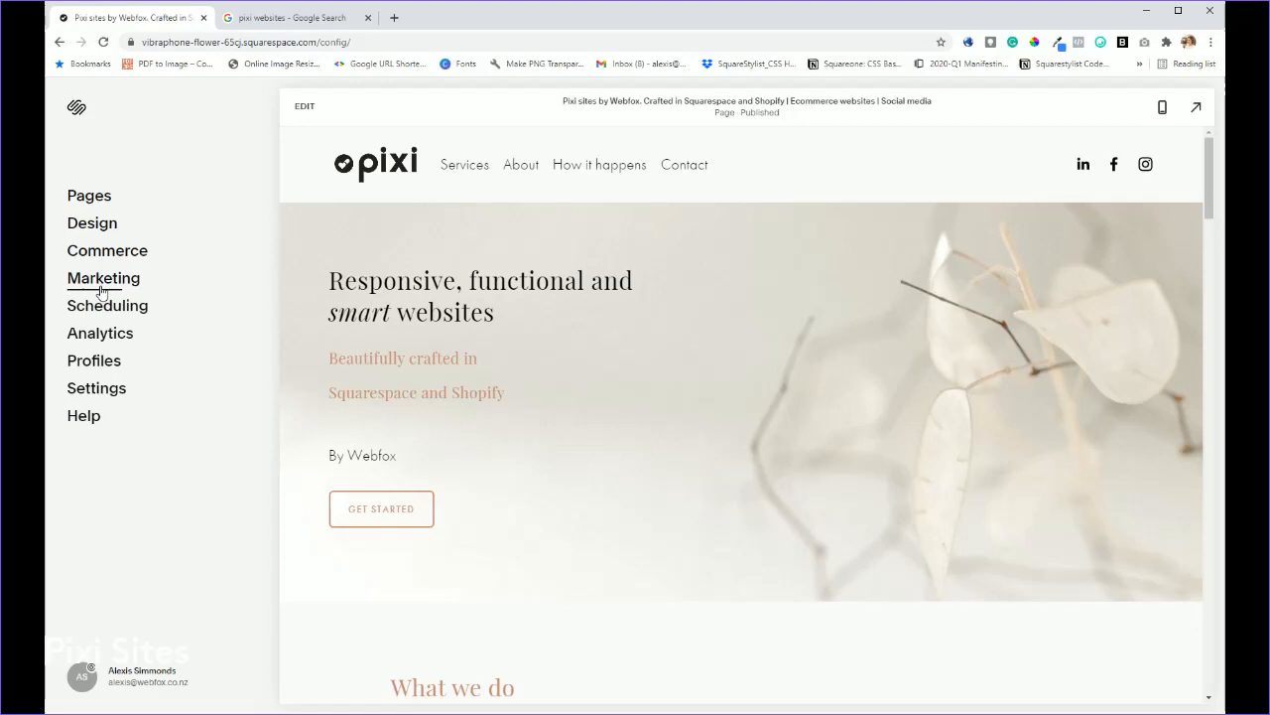
# - Go to Marketing, then Location Management under Discovery
pyautogui.click(103, 277)
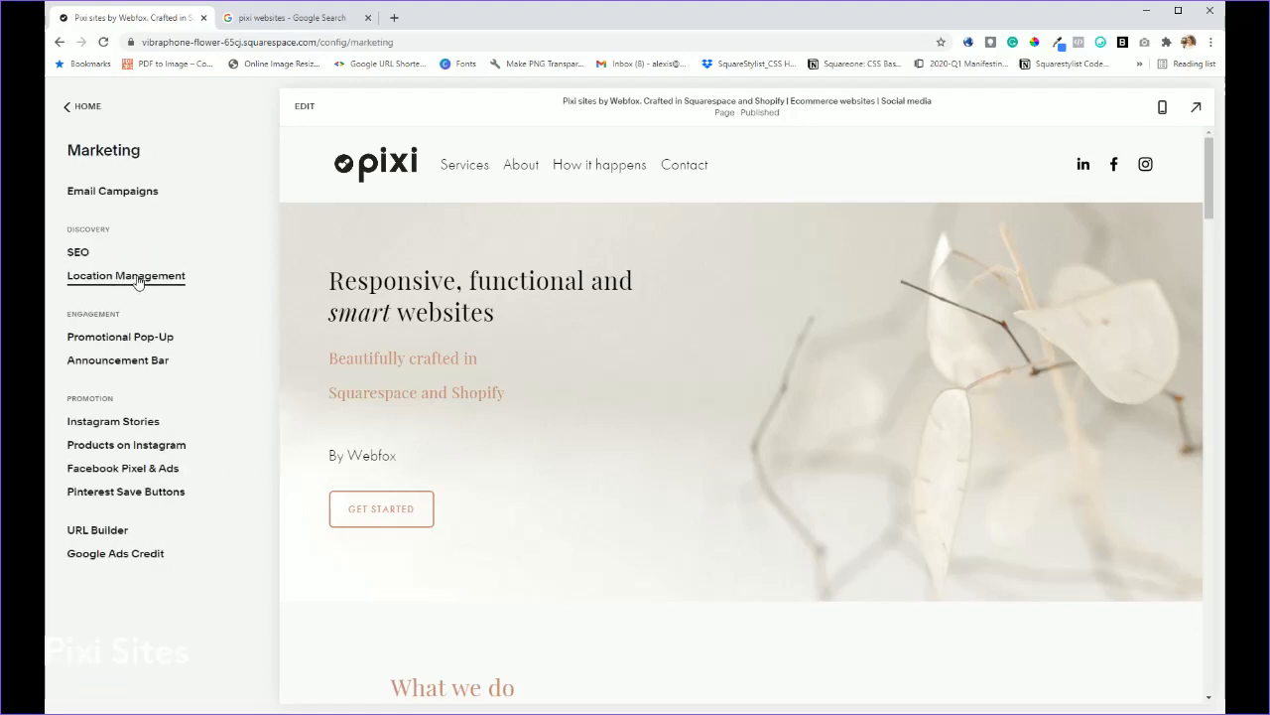
pyautogui.click(127, 275)
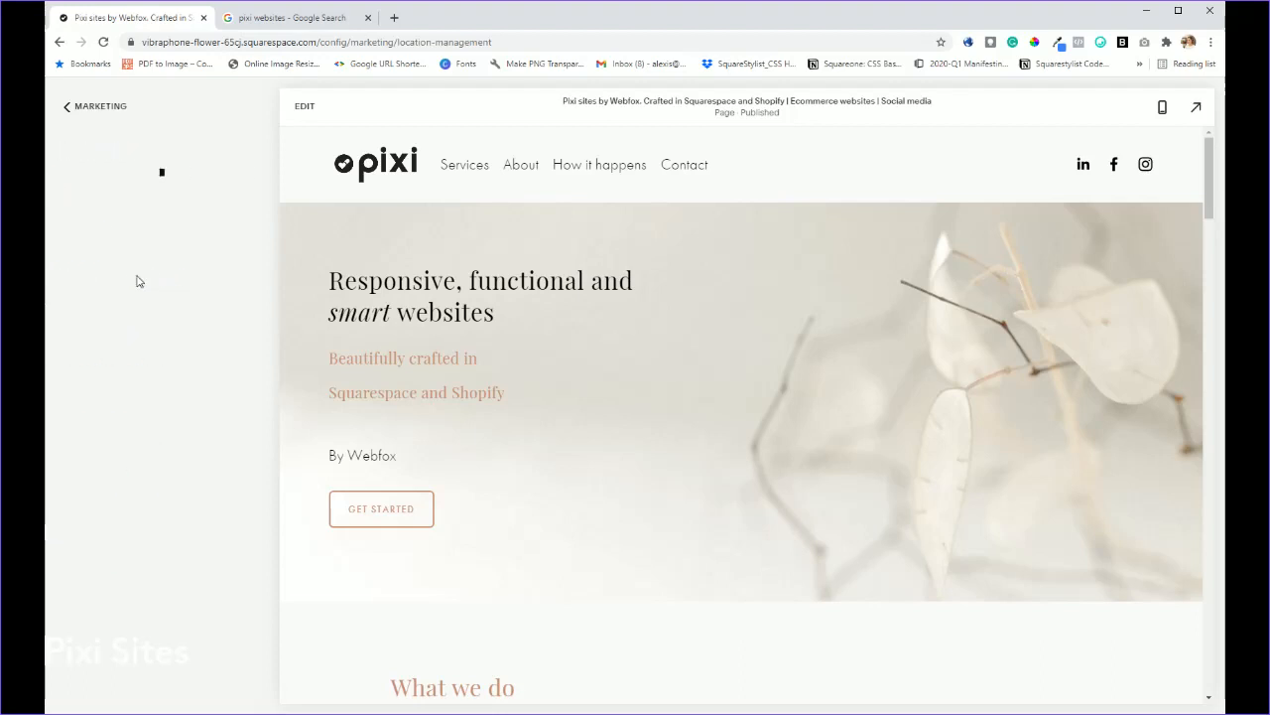
pyautogui.moveTo(204, 384)
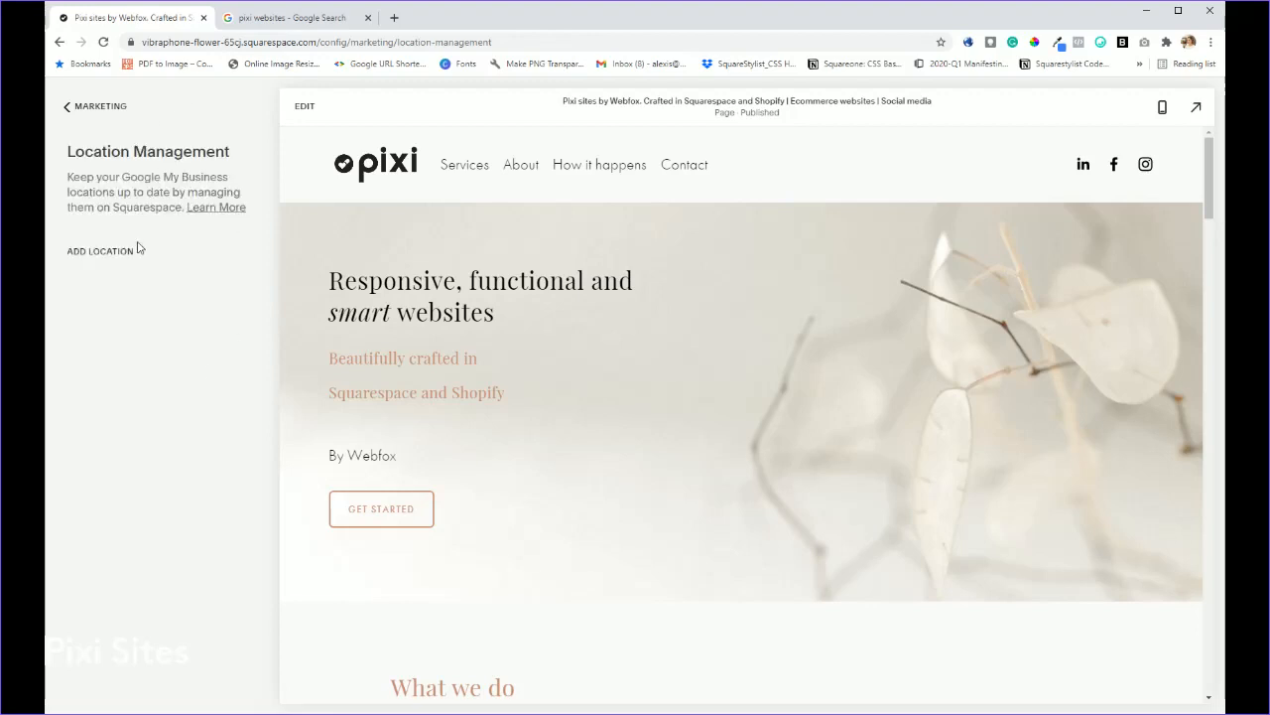
pyautogui.moveTo(100, 251)
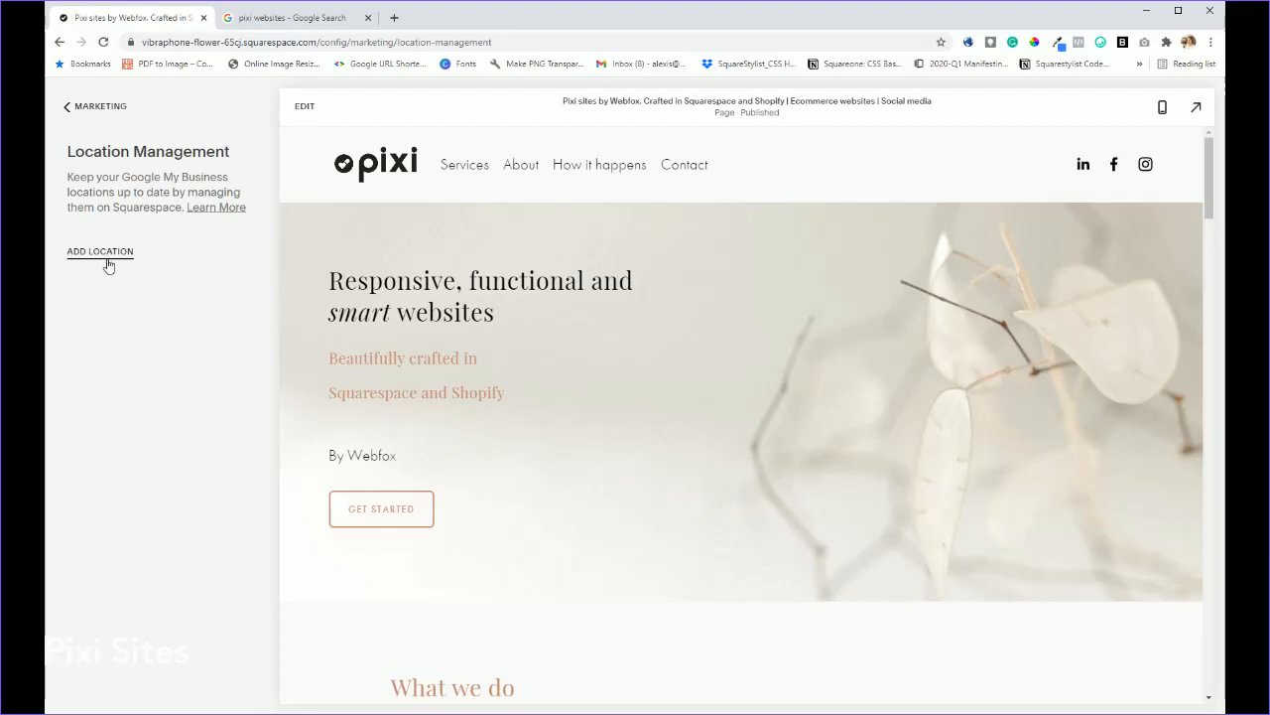
pyautogui.moveTo(107, 258)
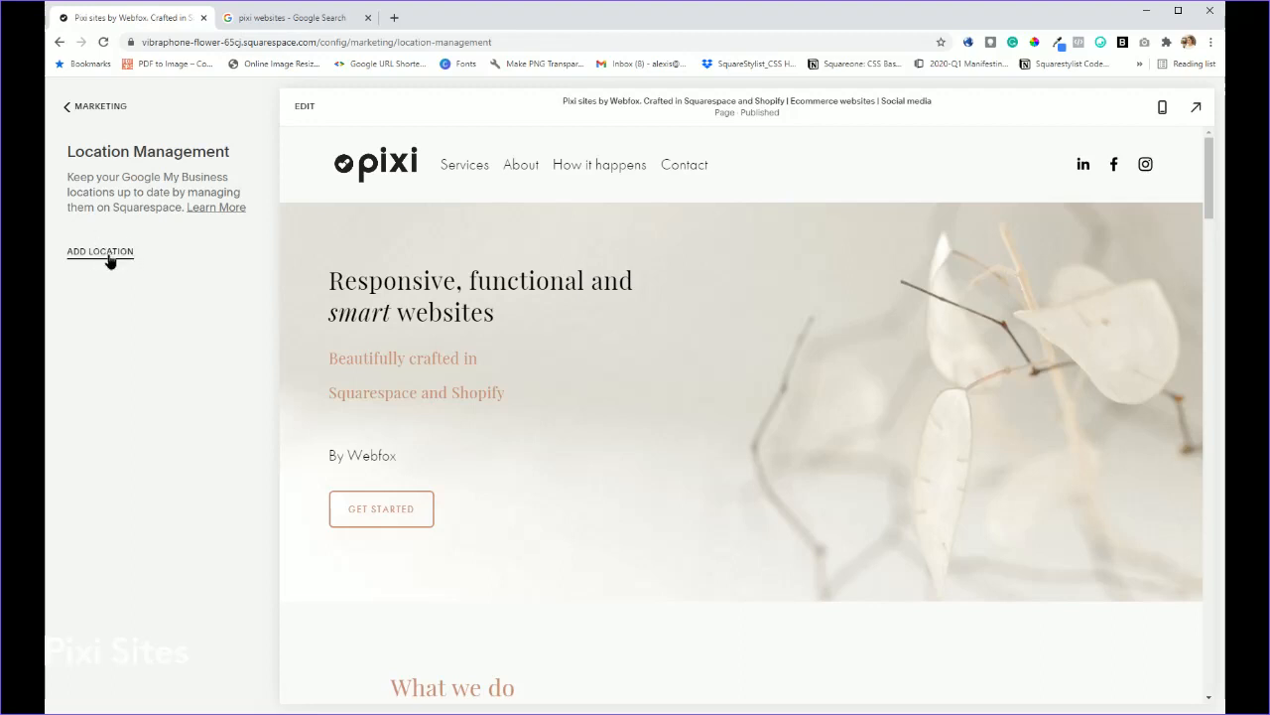
# - Start Add Location, then switch to the Google Search business listing
pyautogui.click(99, 251)
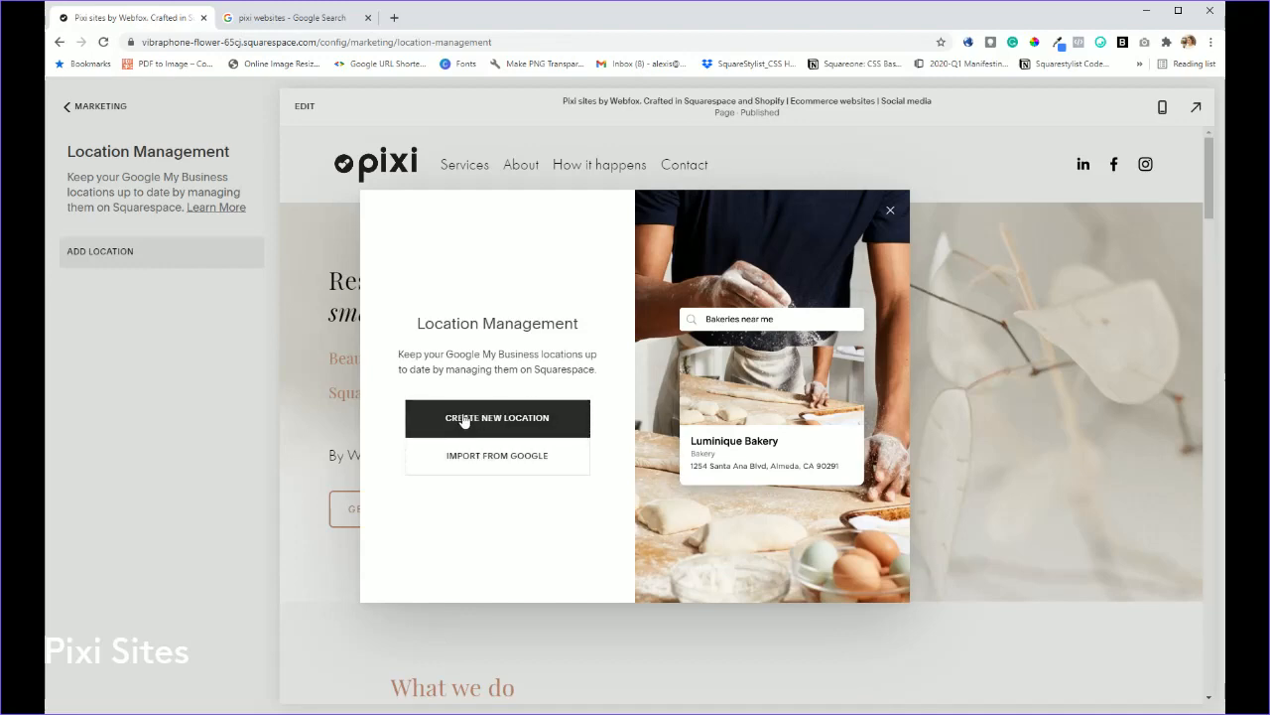
pyautogui.click(287, 18)
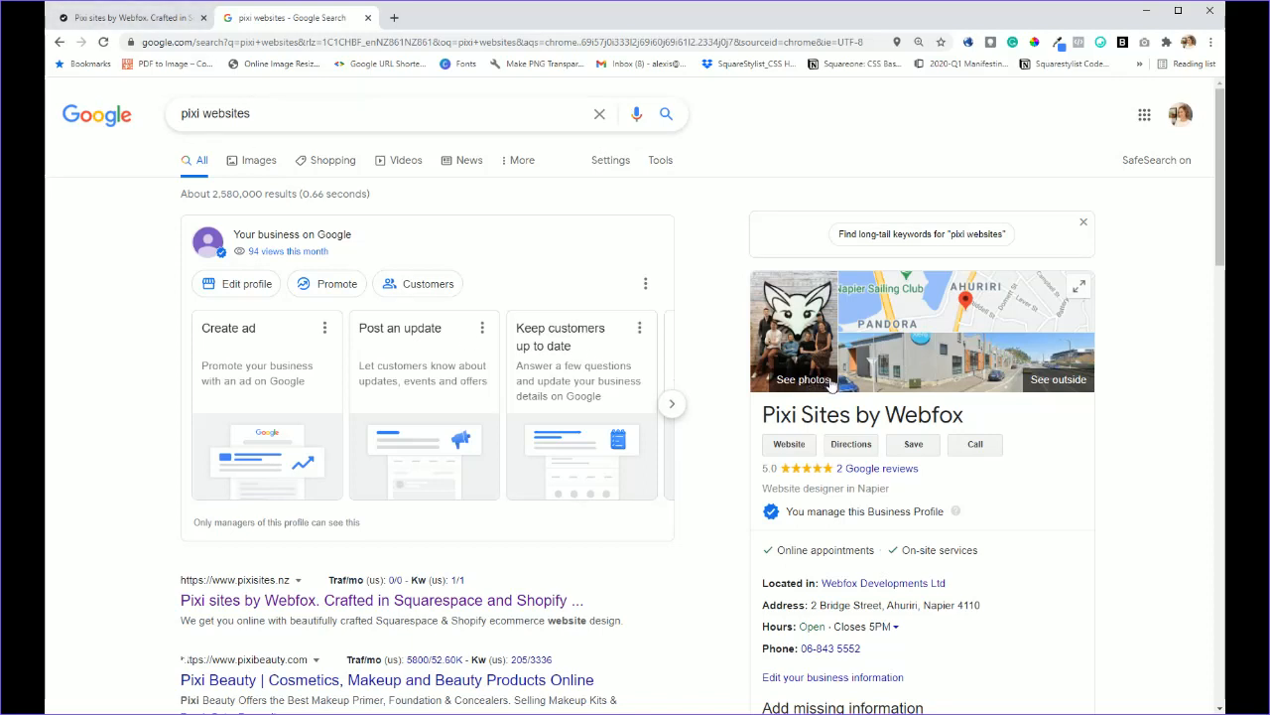
pyautogui.moveTo(833, 385)
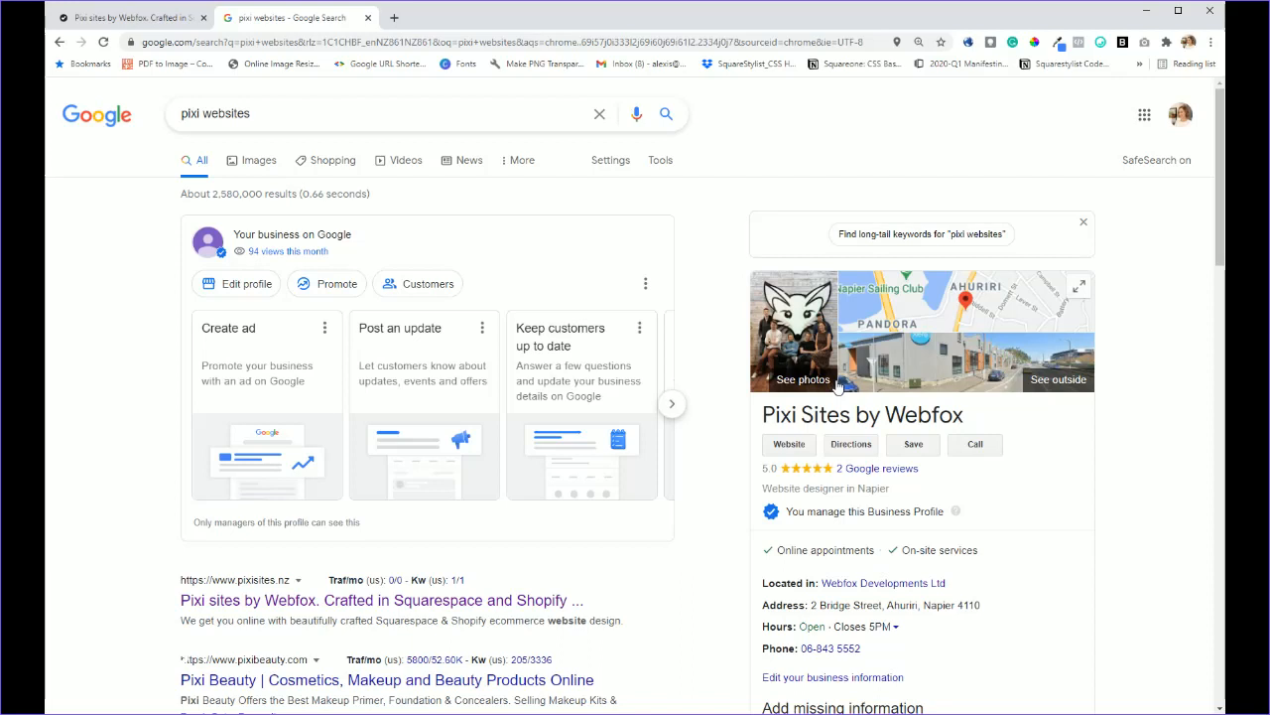
pyautogui.moveTo(838, 385)
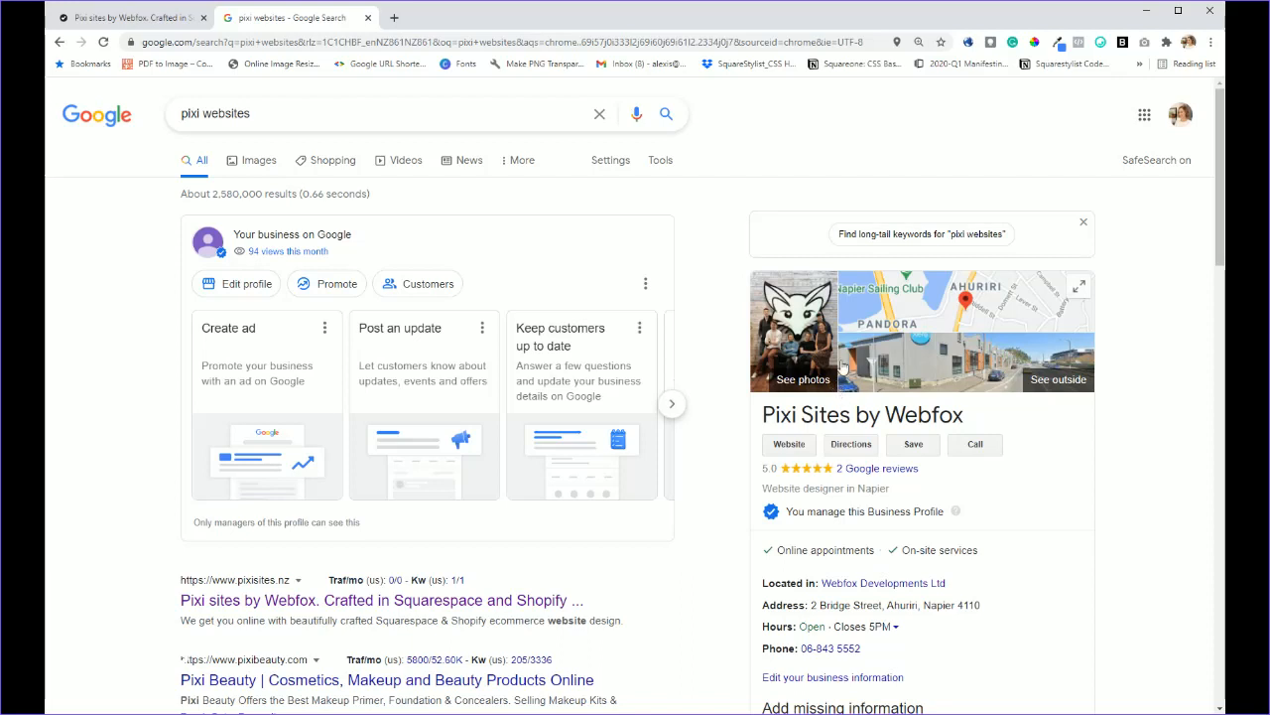
# - Review the Pixi Sites by Webfox Google panel, then return to Squarespace's dialog
pyautogui.click(129, 17)
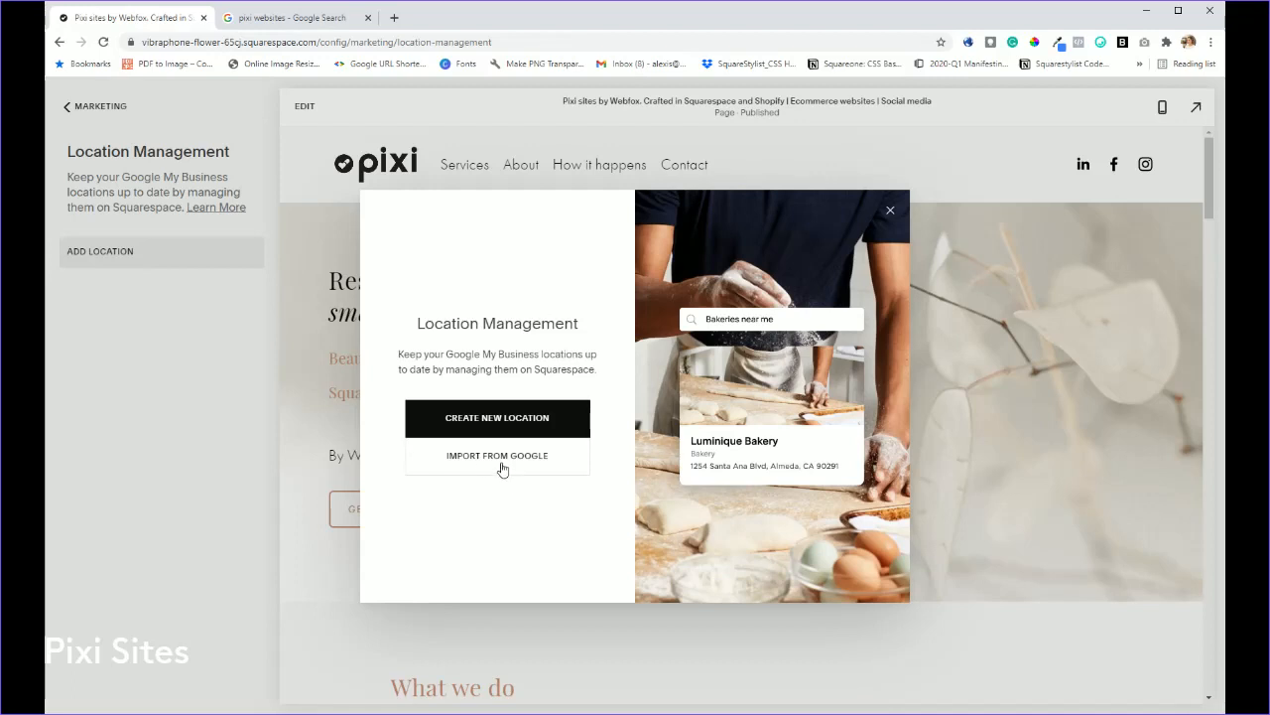
pyautogui.moveTo(496, 456)
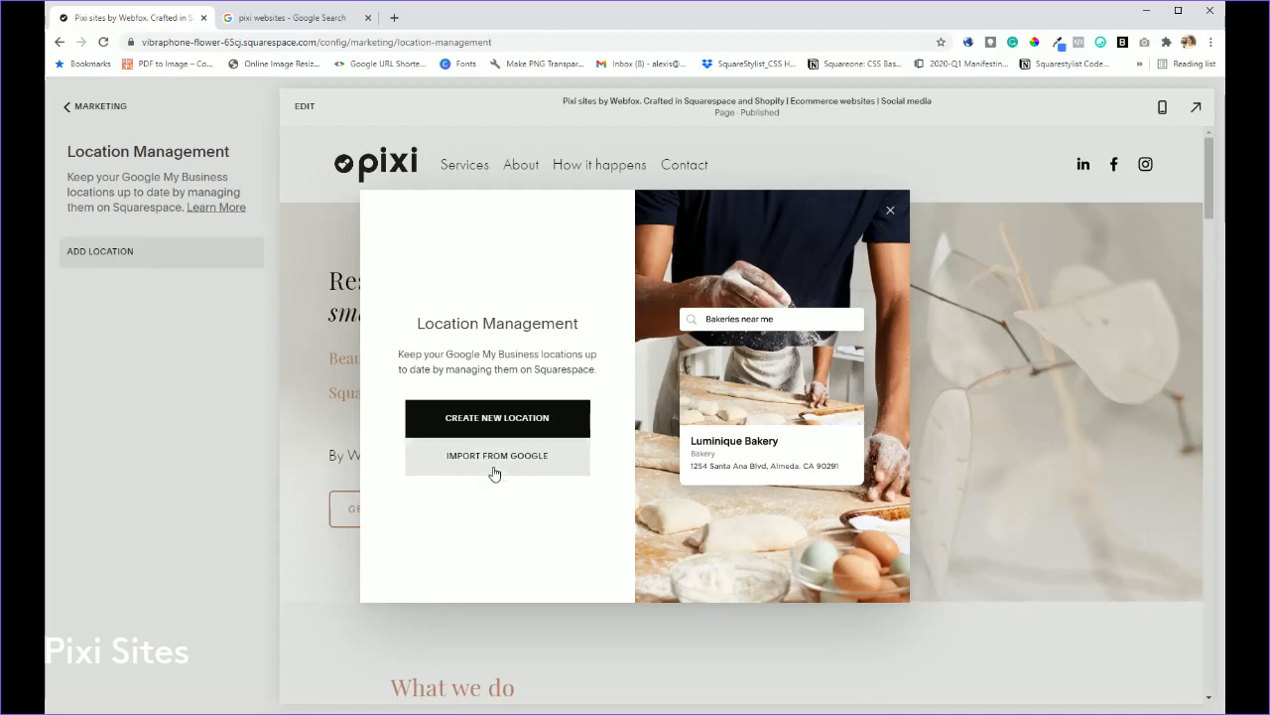
pyautogui.moveTo(496, 471)
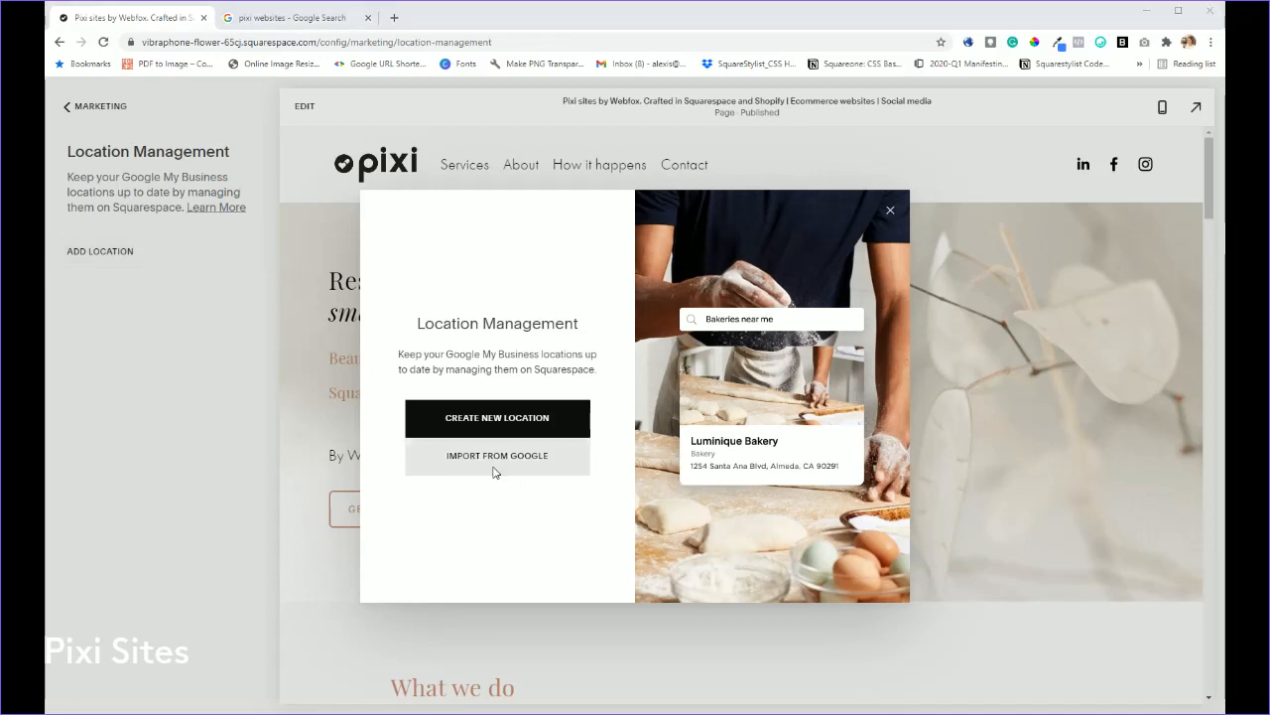
pyautogui.moveTo(658, 333)
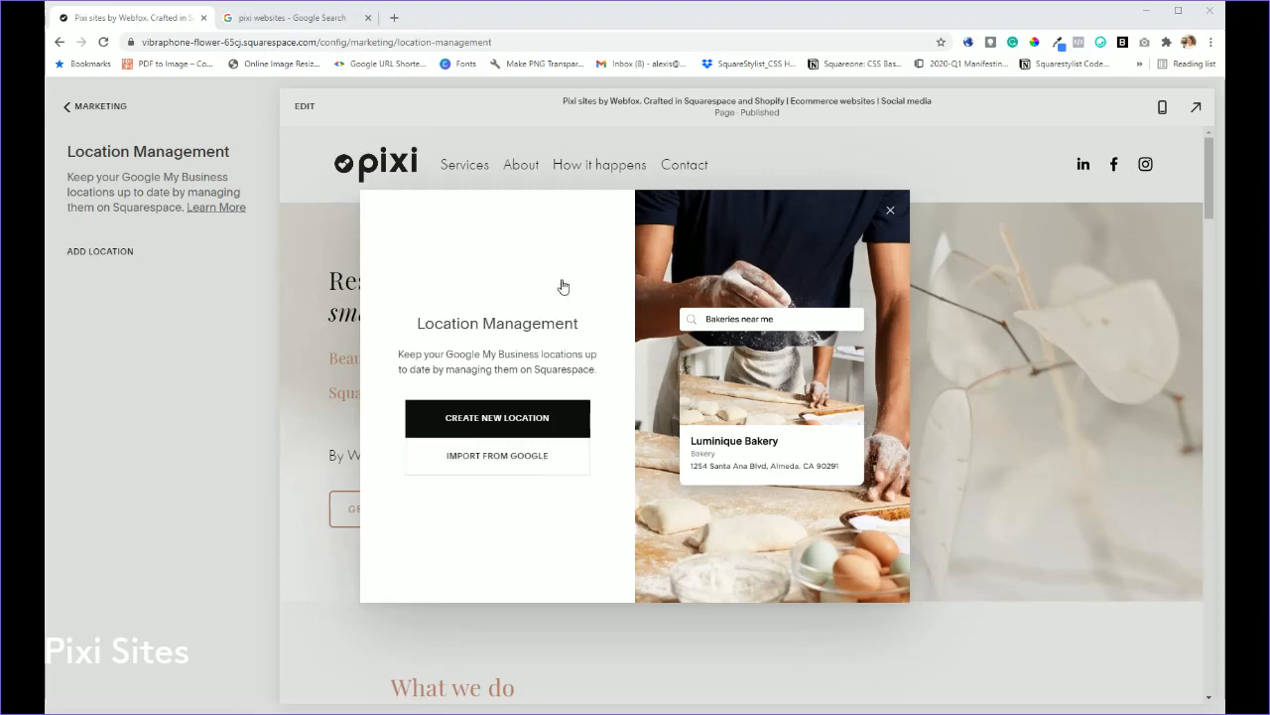
pyautogui.moveTo(620, 299)
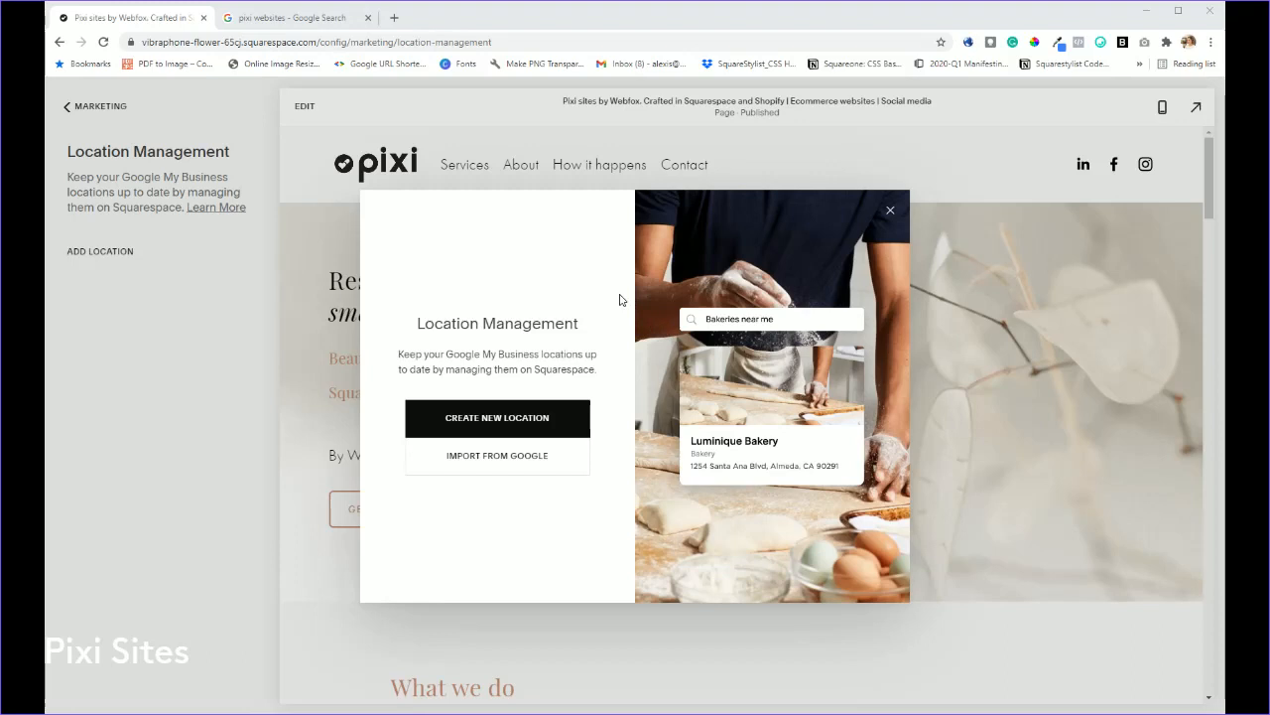
pyautogui.moveTo(730, 500)
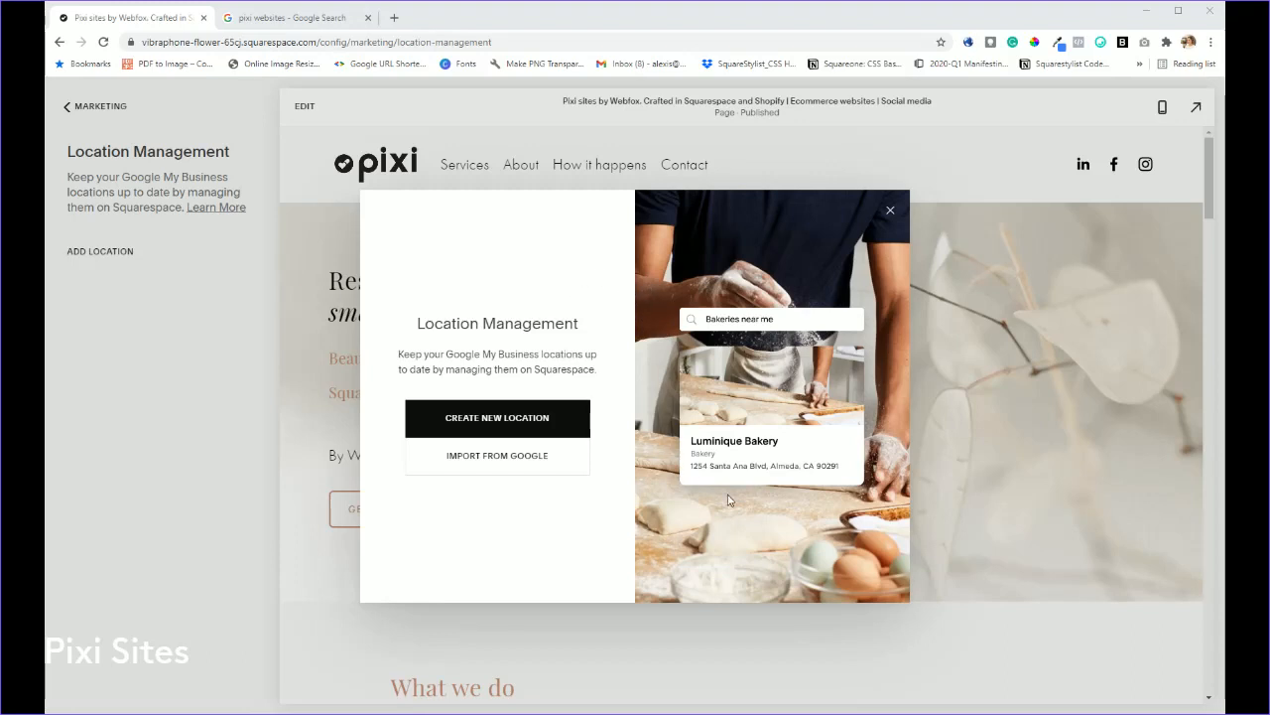
pyautogui.moveTo(579, 319)
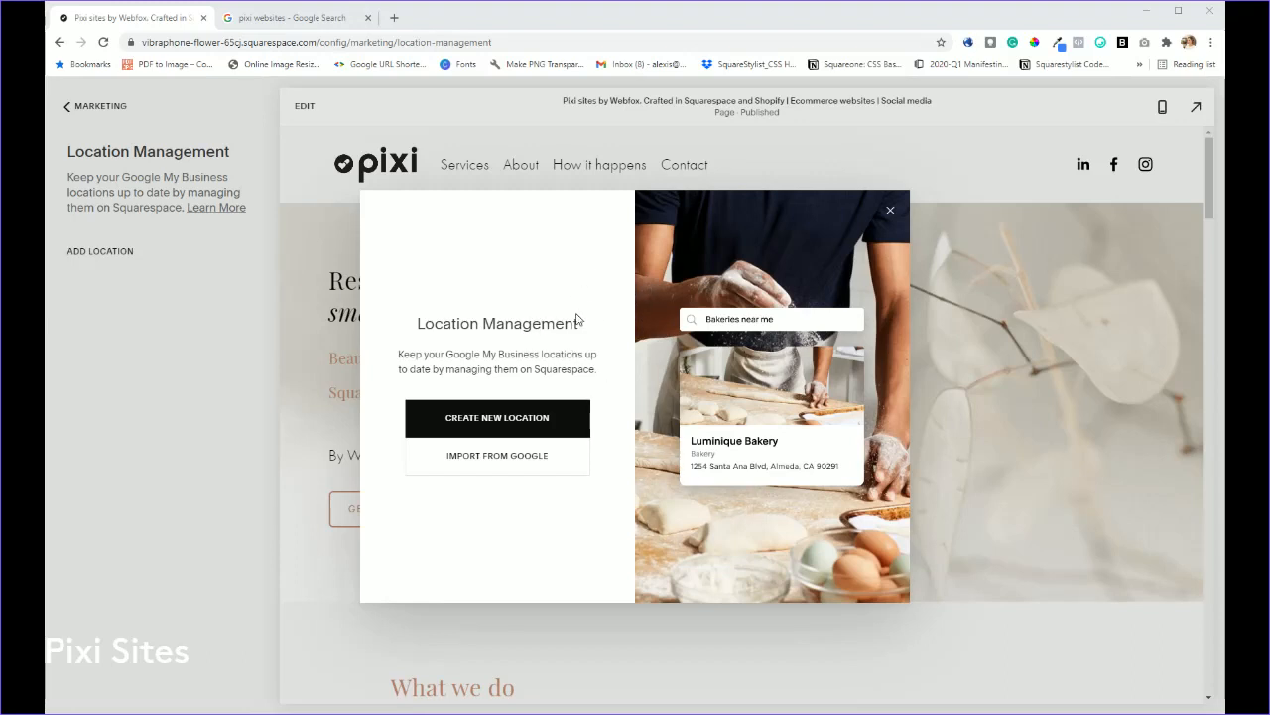
pyautogui.moveTo(662, 338)
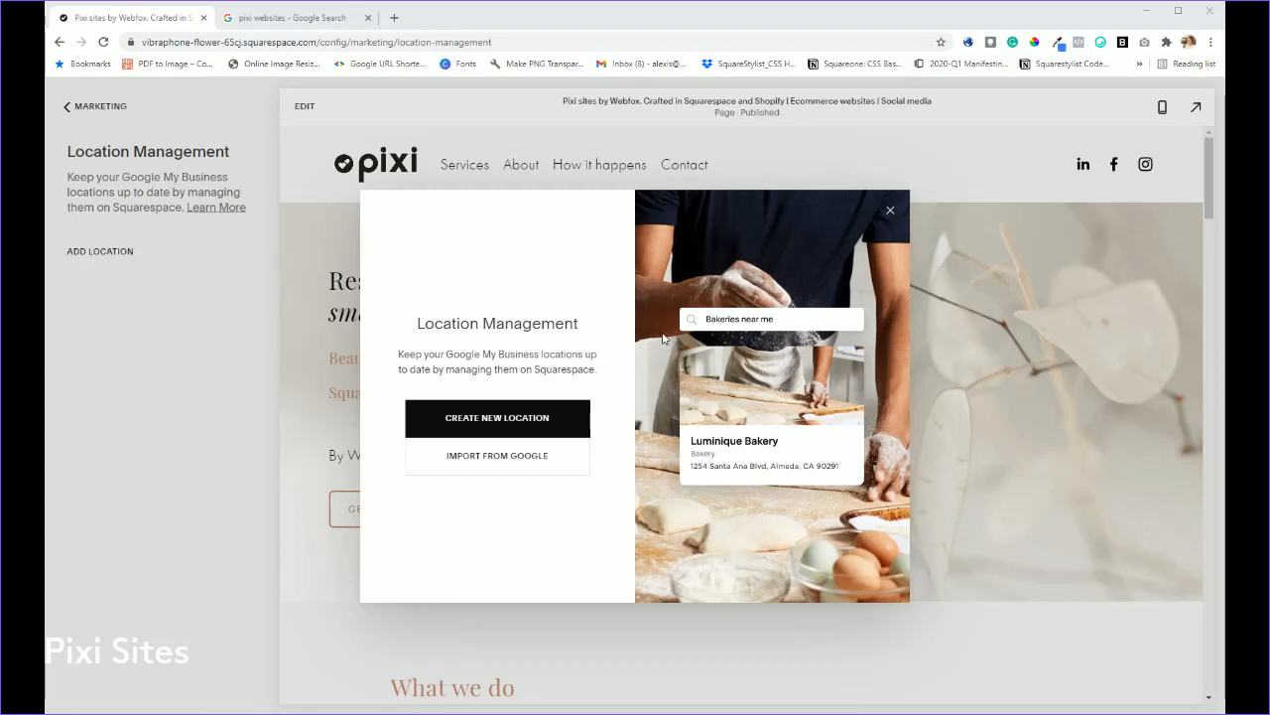
pyautogui.moveTo(769, 505)
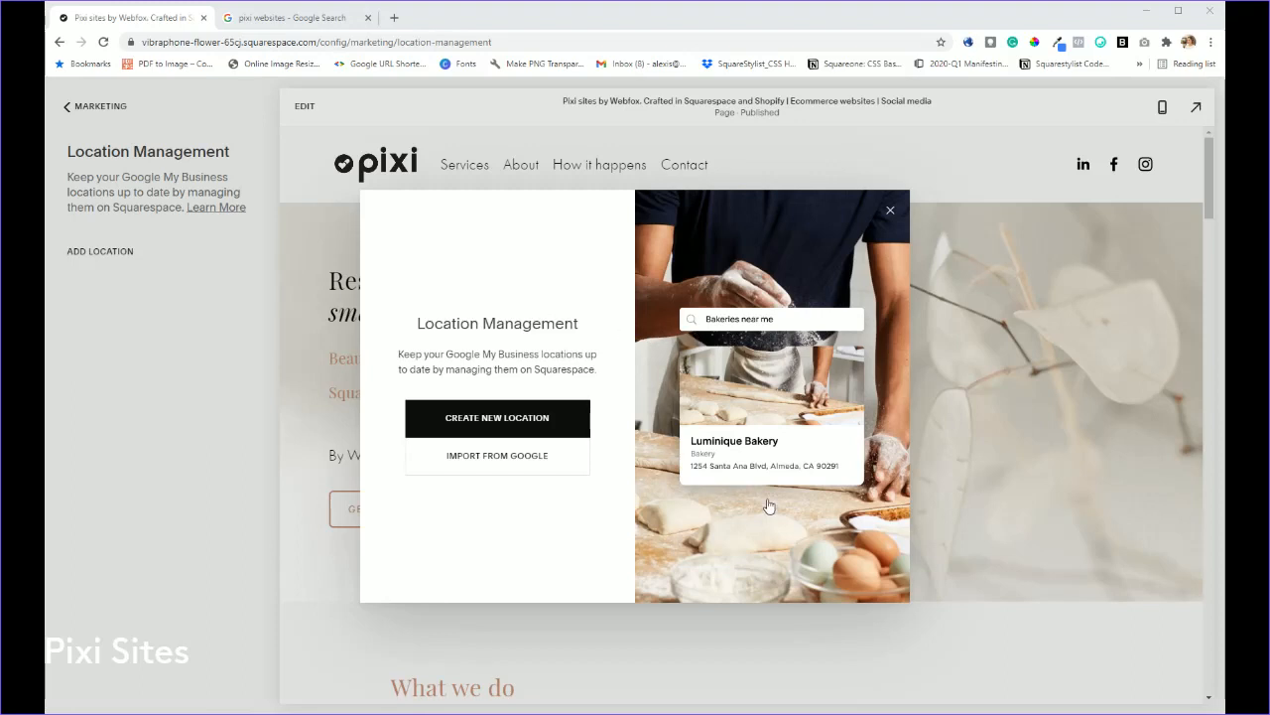
pyautogui.moveTo(614, 553)
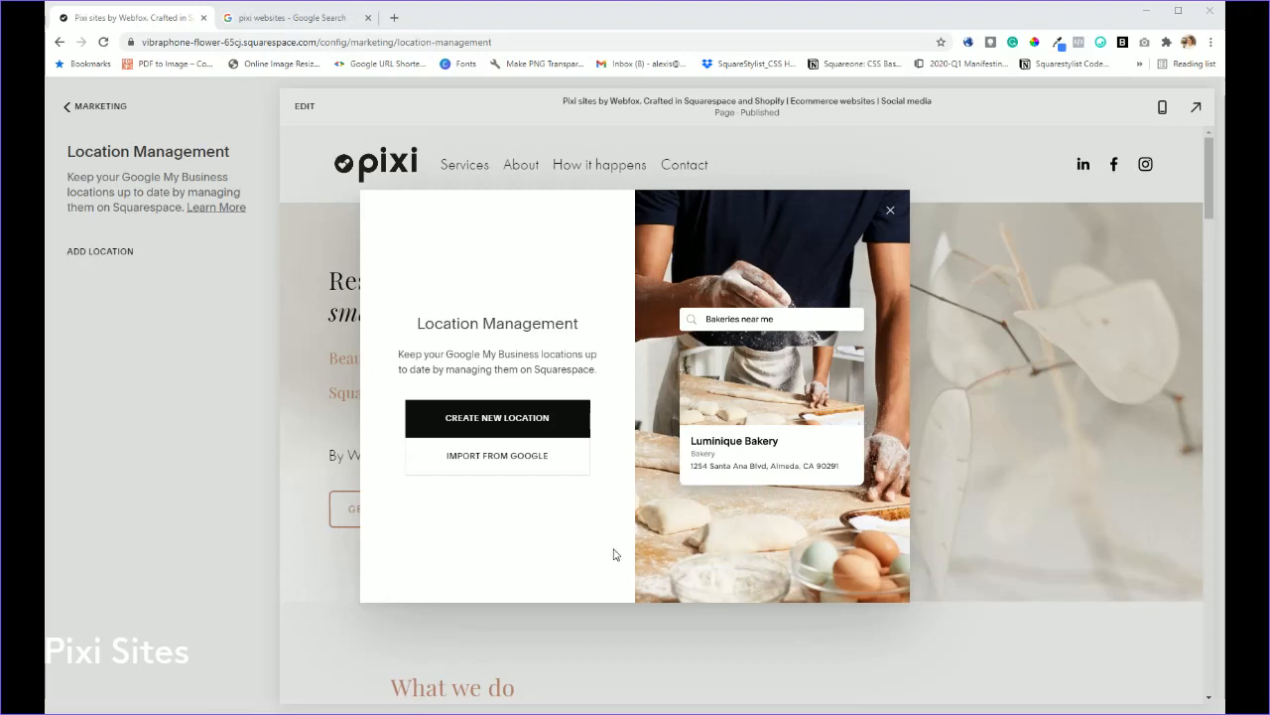
# - Choose Import From Google in the Location Management popup
pyautogui.click(496, 455)
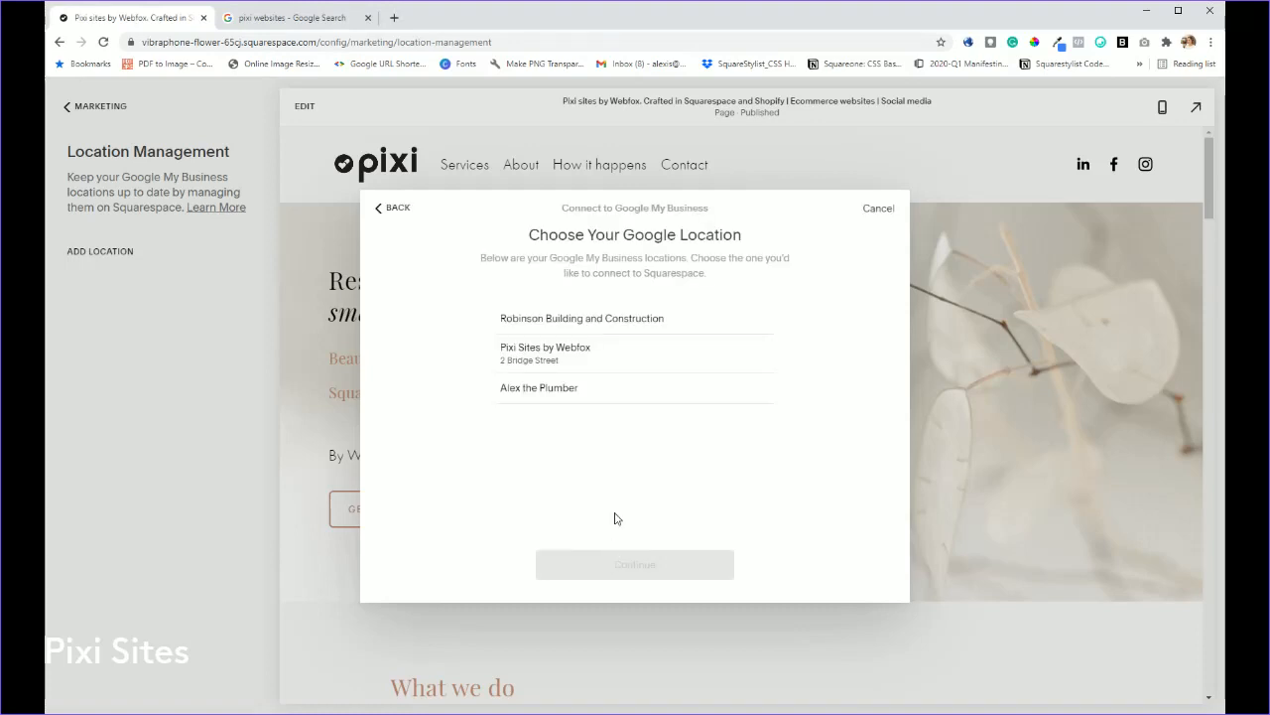
# - Import the Pixi Sites by Webfox listing and view the new location
pyautogui.click(580, 353)
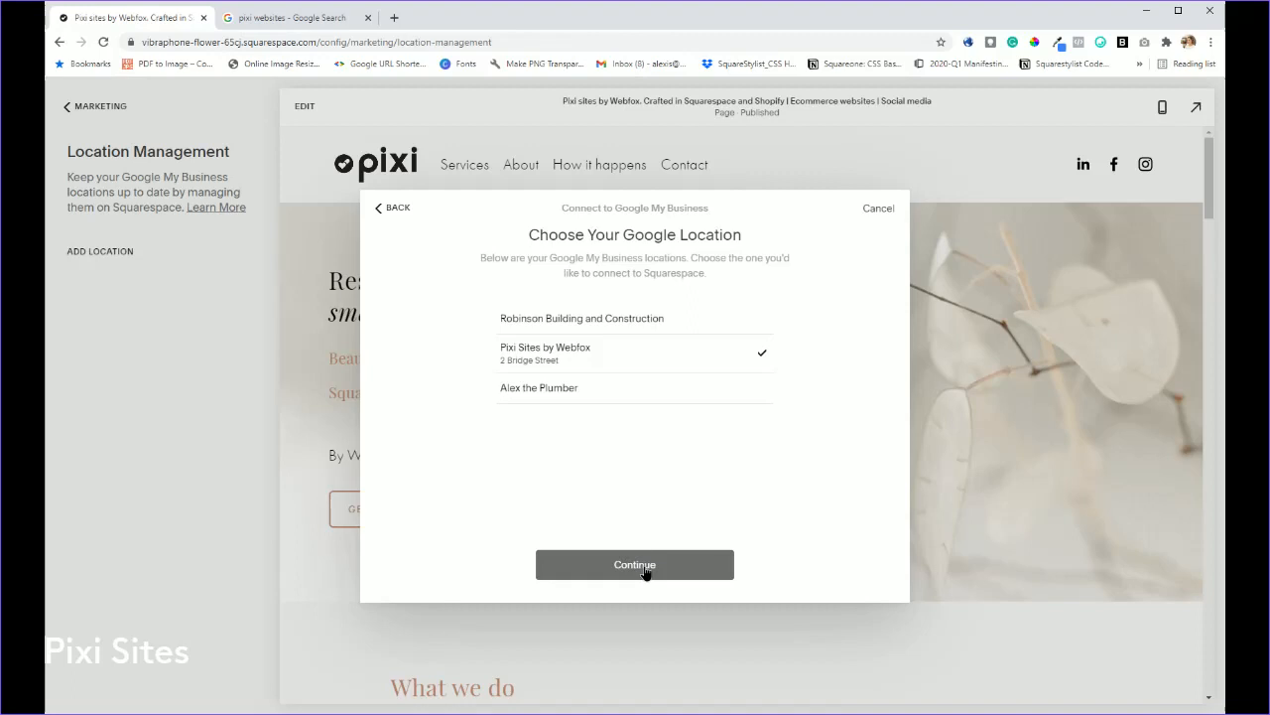
pyautogui.click(634, 564)
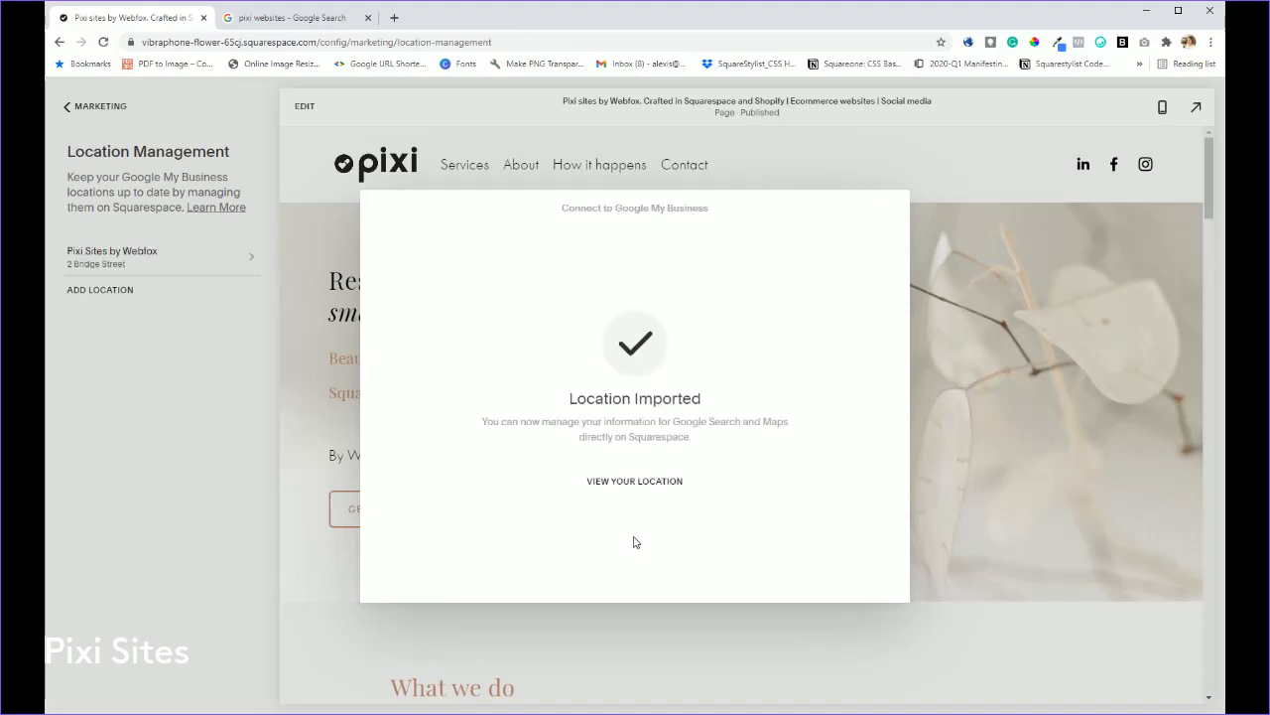
pyautogui.moveTo(680, 341)
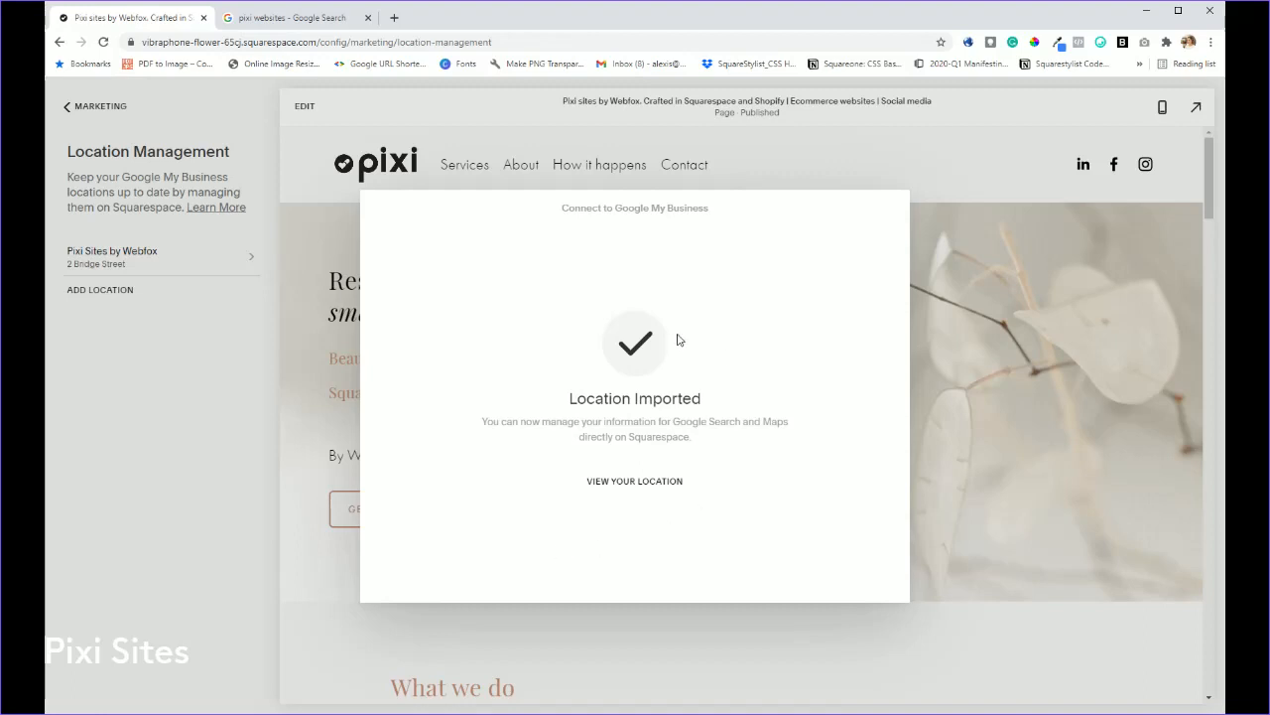
pyautogui.moveTo(833, 431)
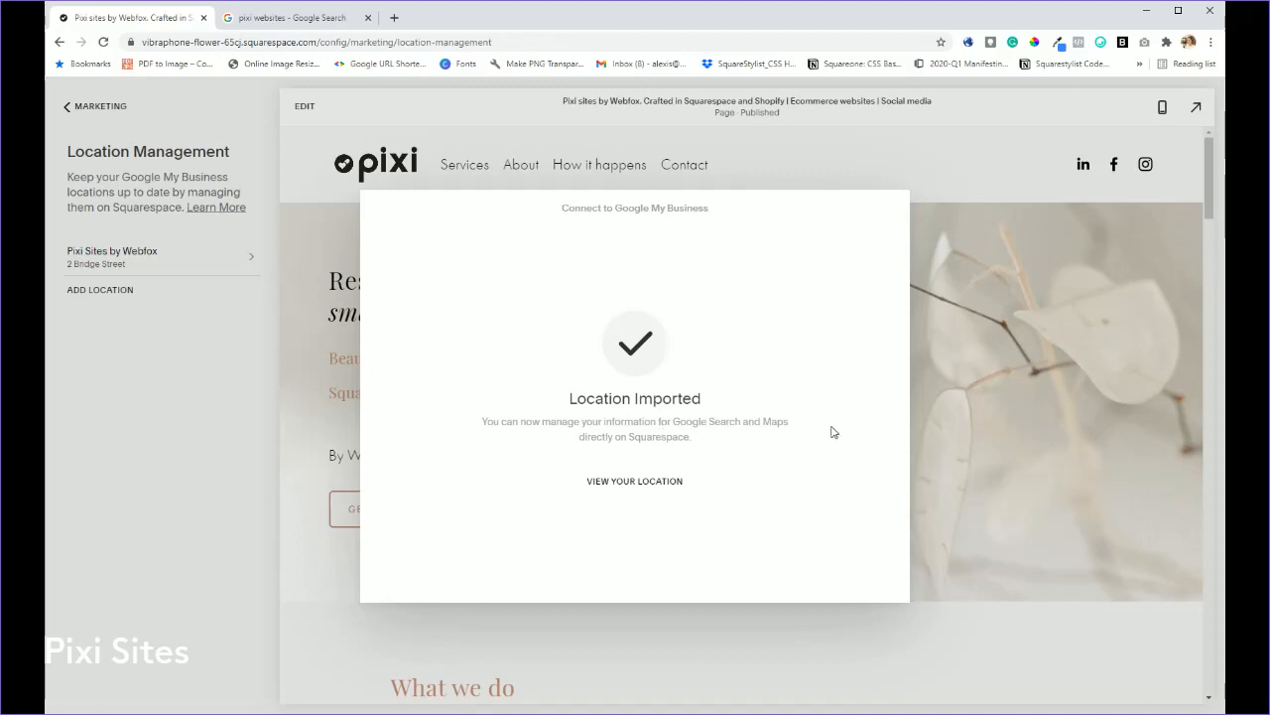
pyautogui.moveTo(688, 568)
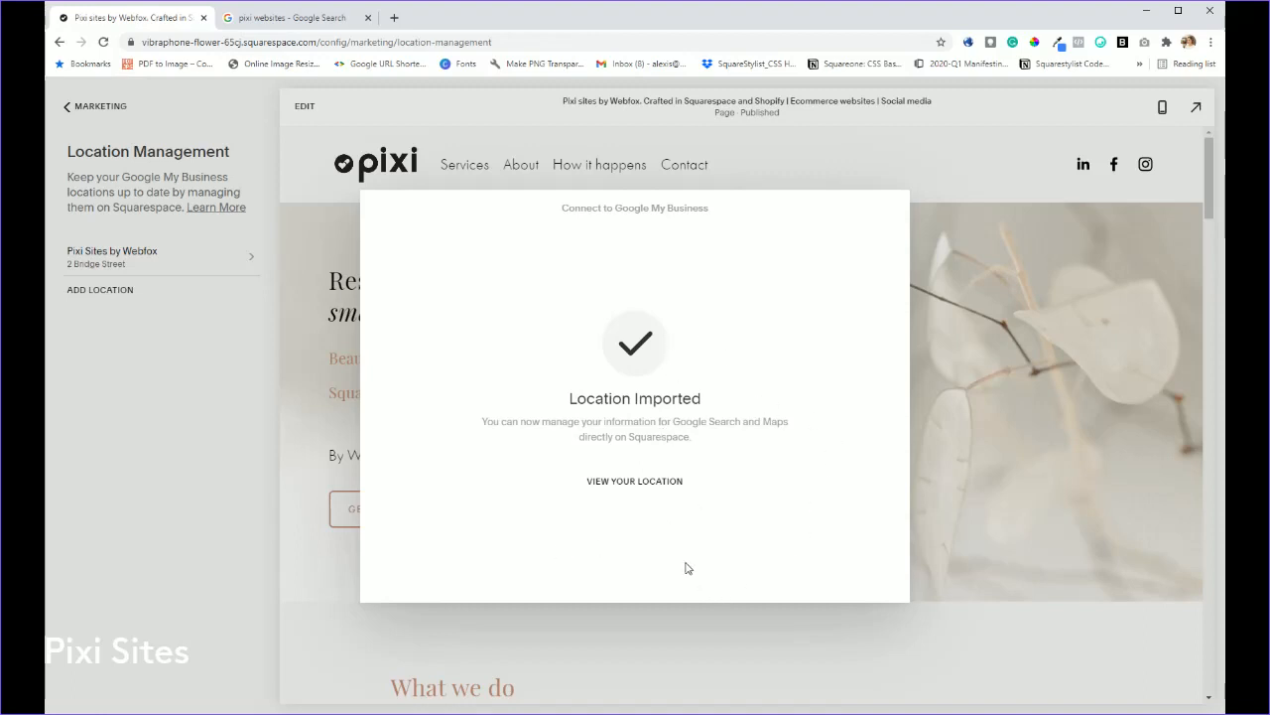
pyautogui.moveTo(695, 448)
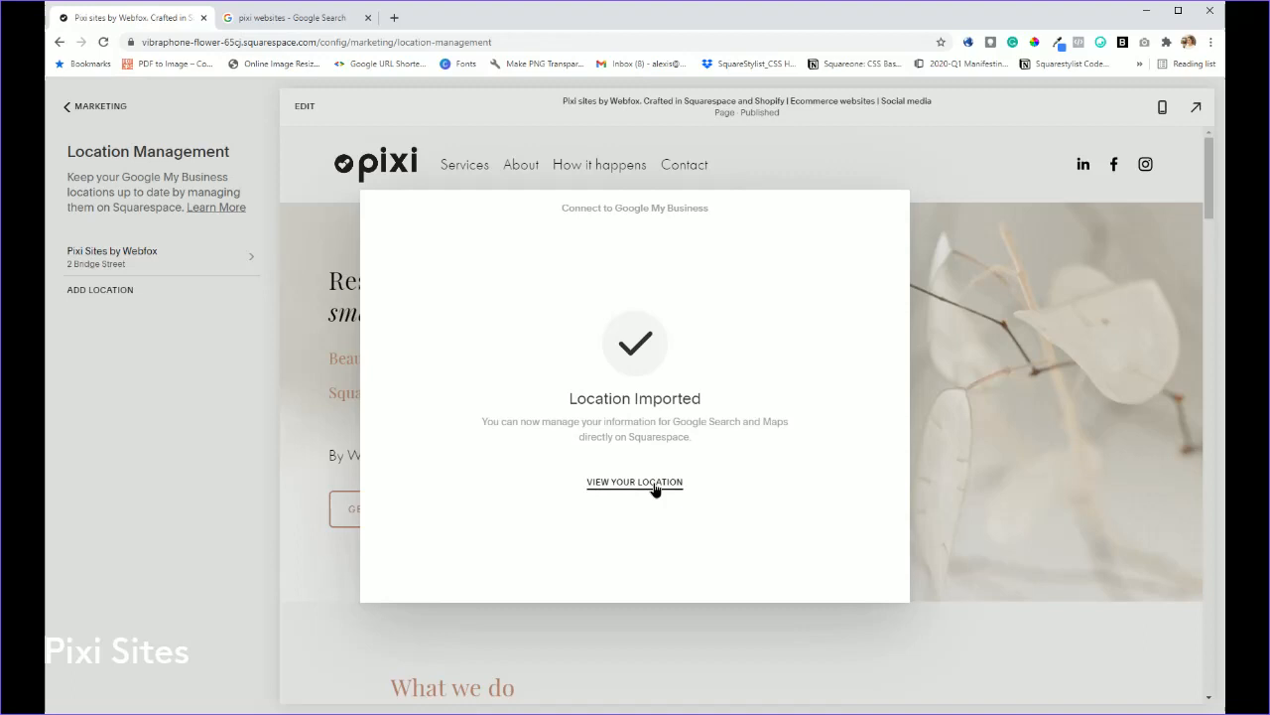
pyautogui.click(634, 482)
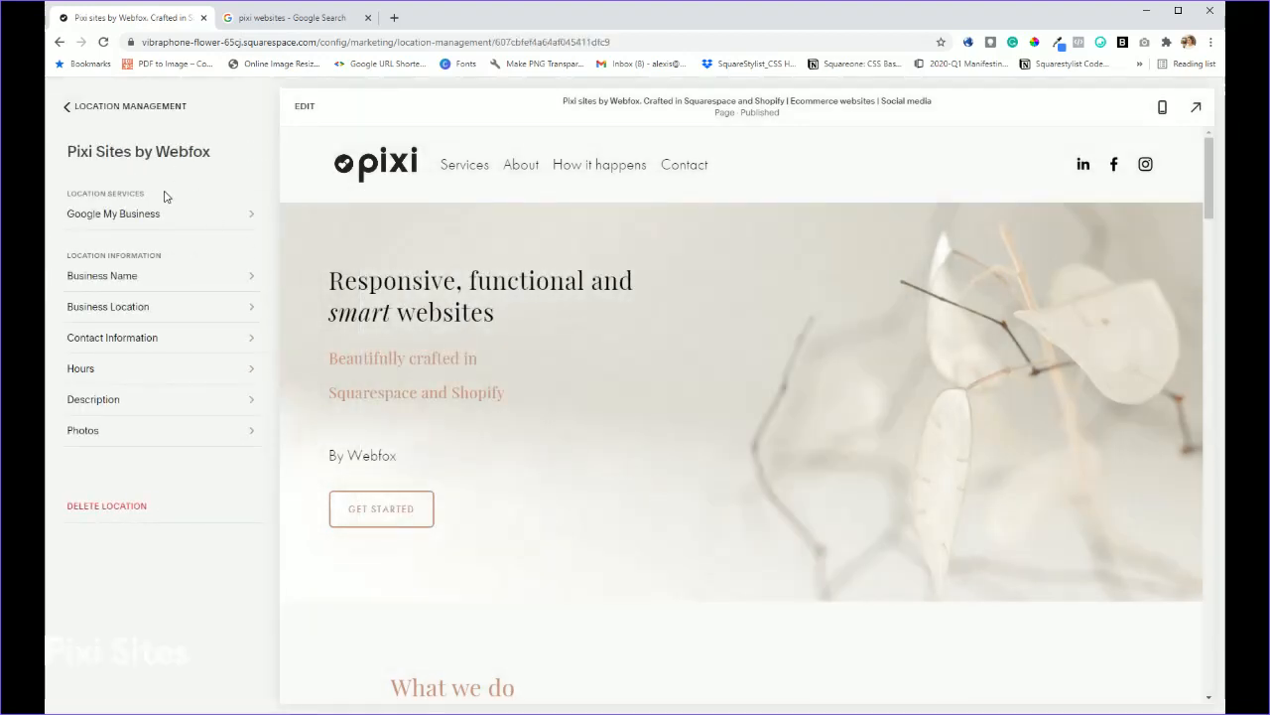
pyautogui.click(113, 213)
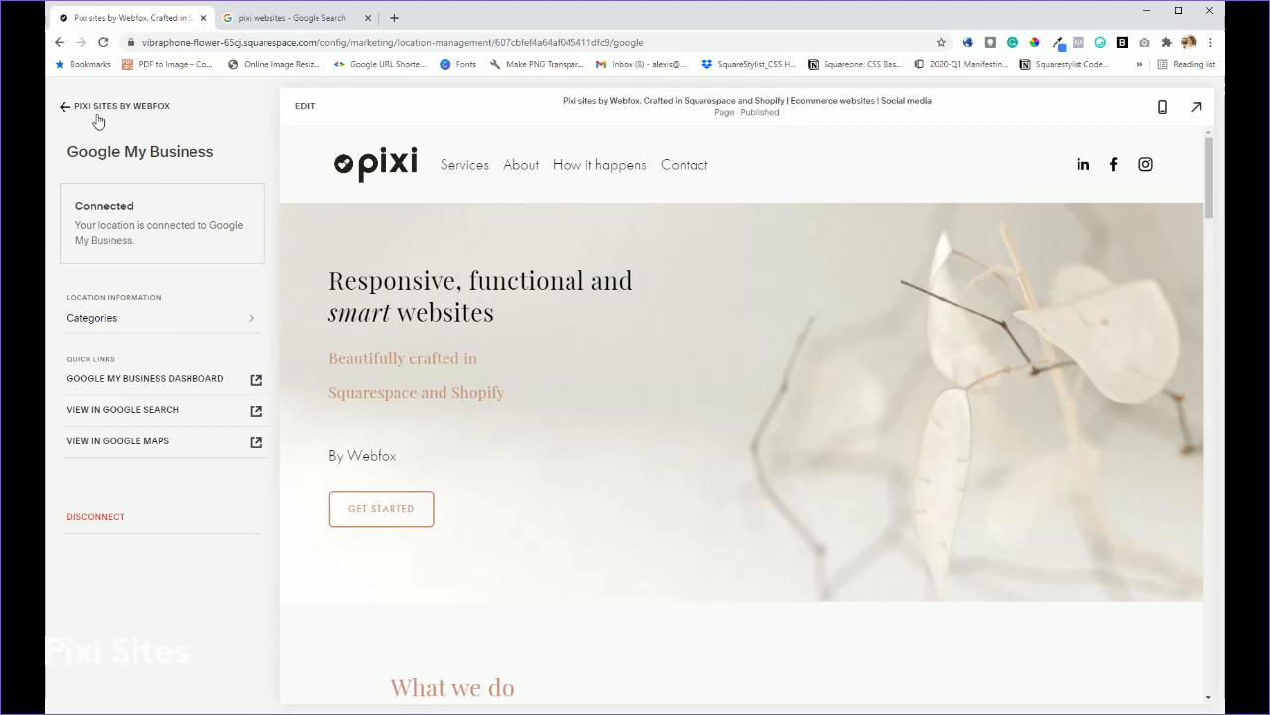
pyautogui.click(66, 106)
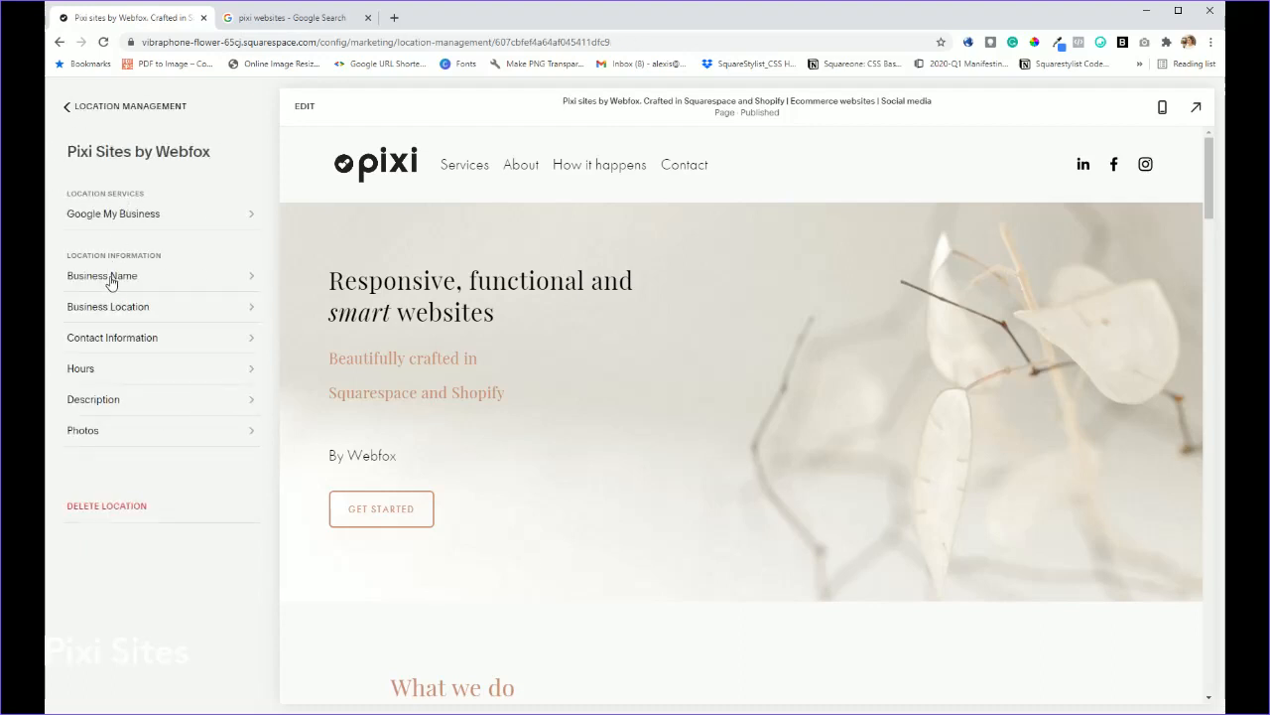
pyautogui.click(111, 338)
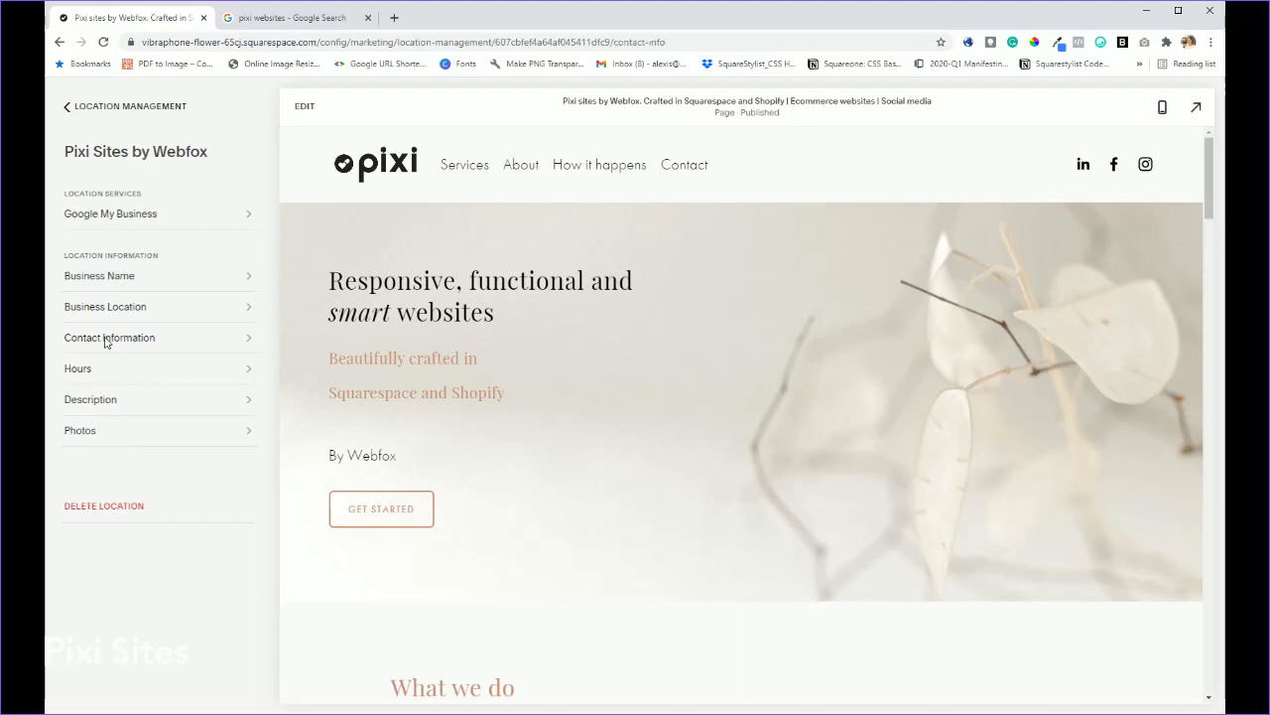
pyautogui.click(109, 337)
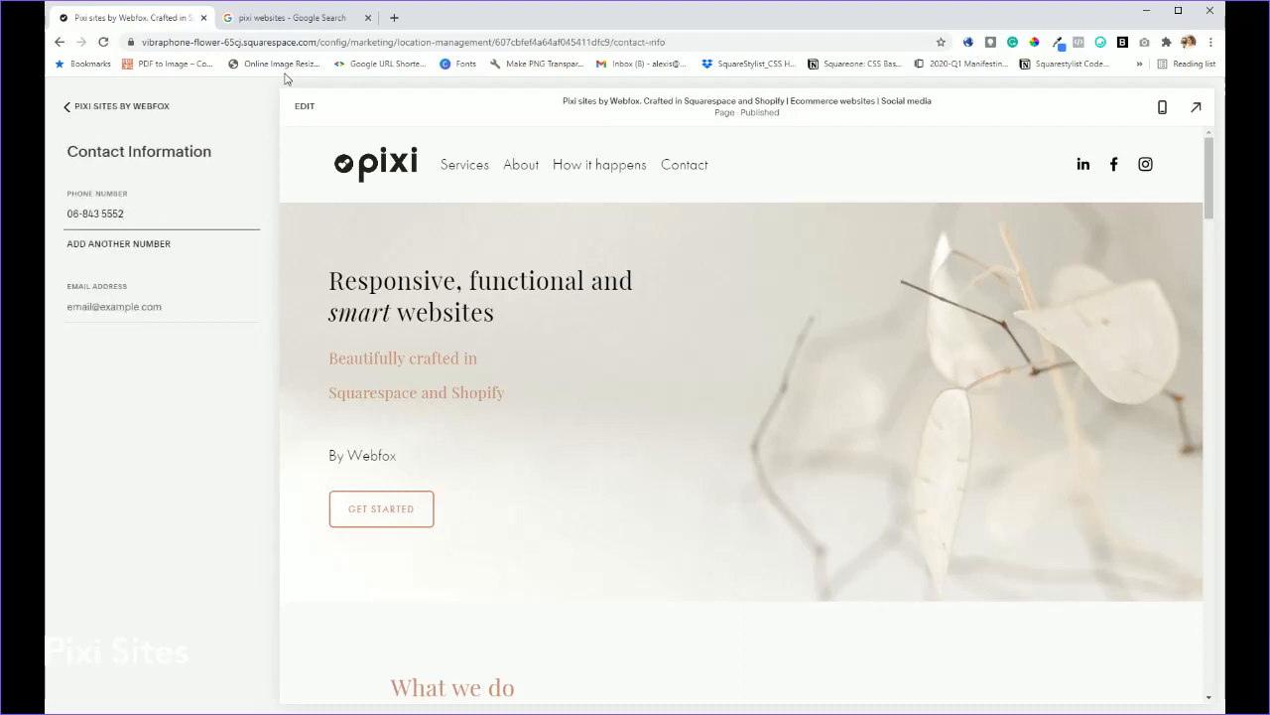
pyautogui.click(291, 17)
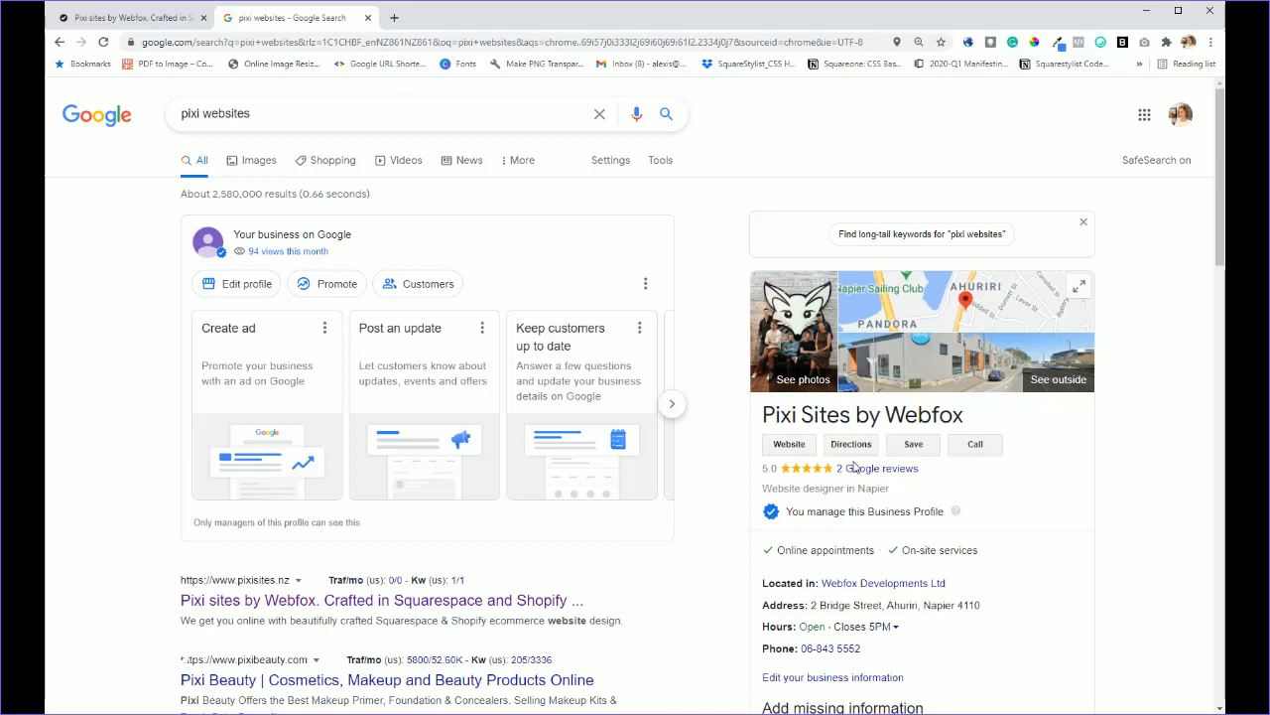
pyautogui.click(129, 18)
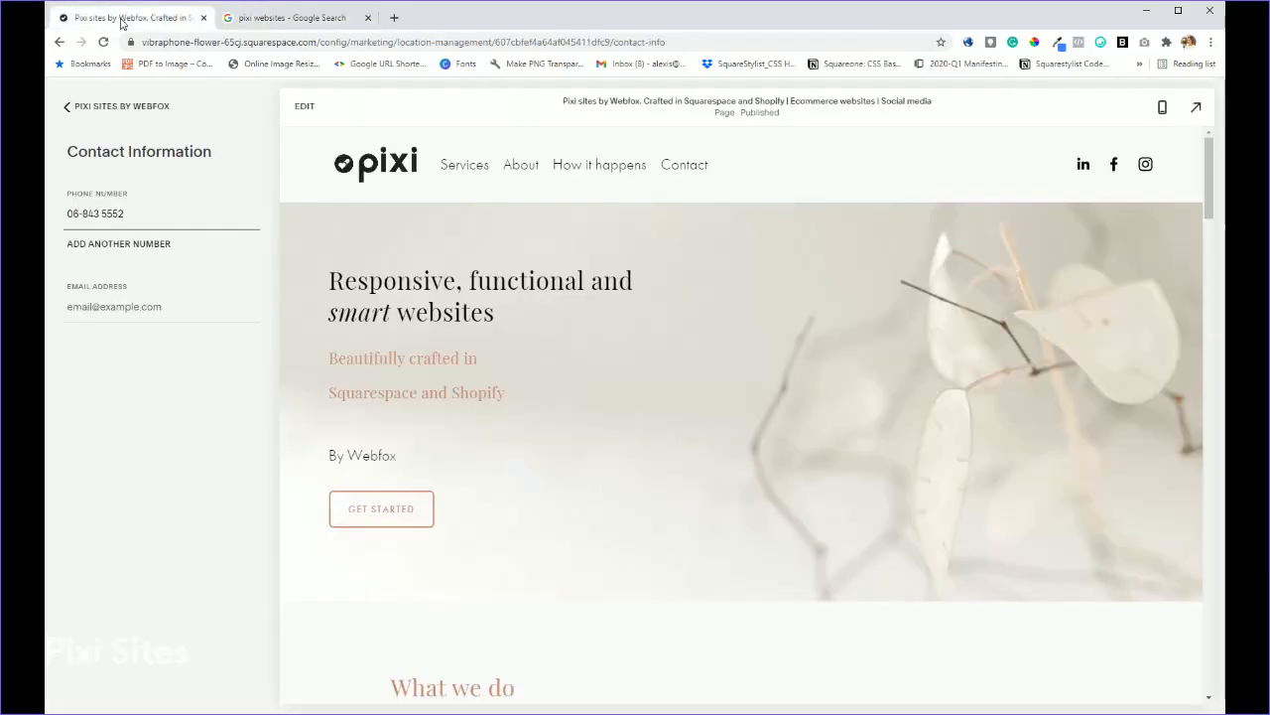